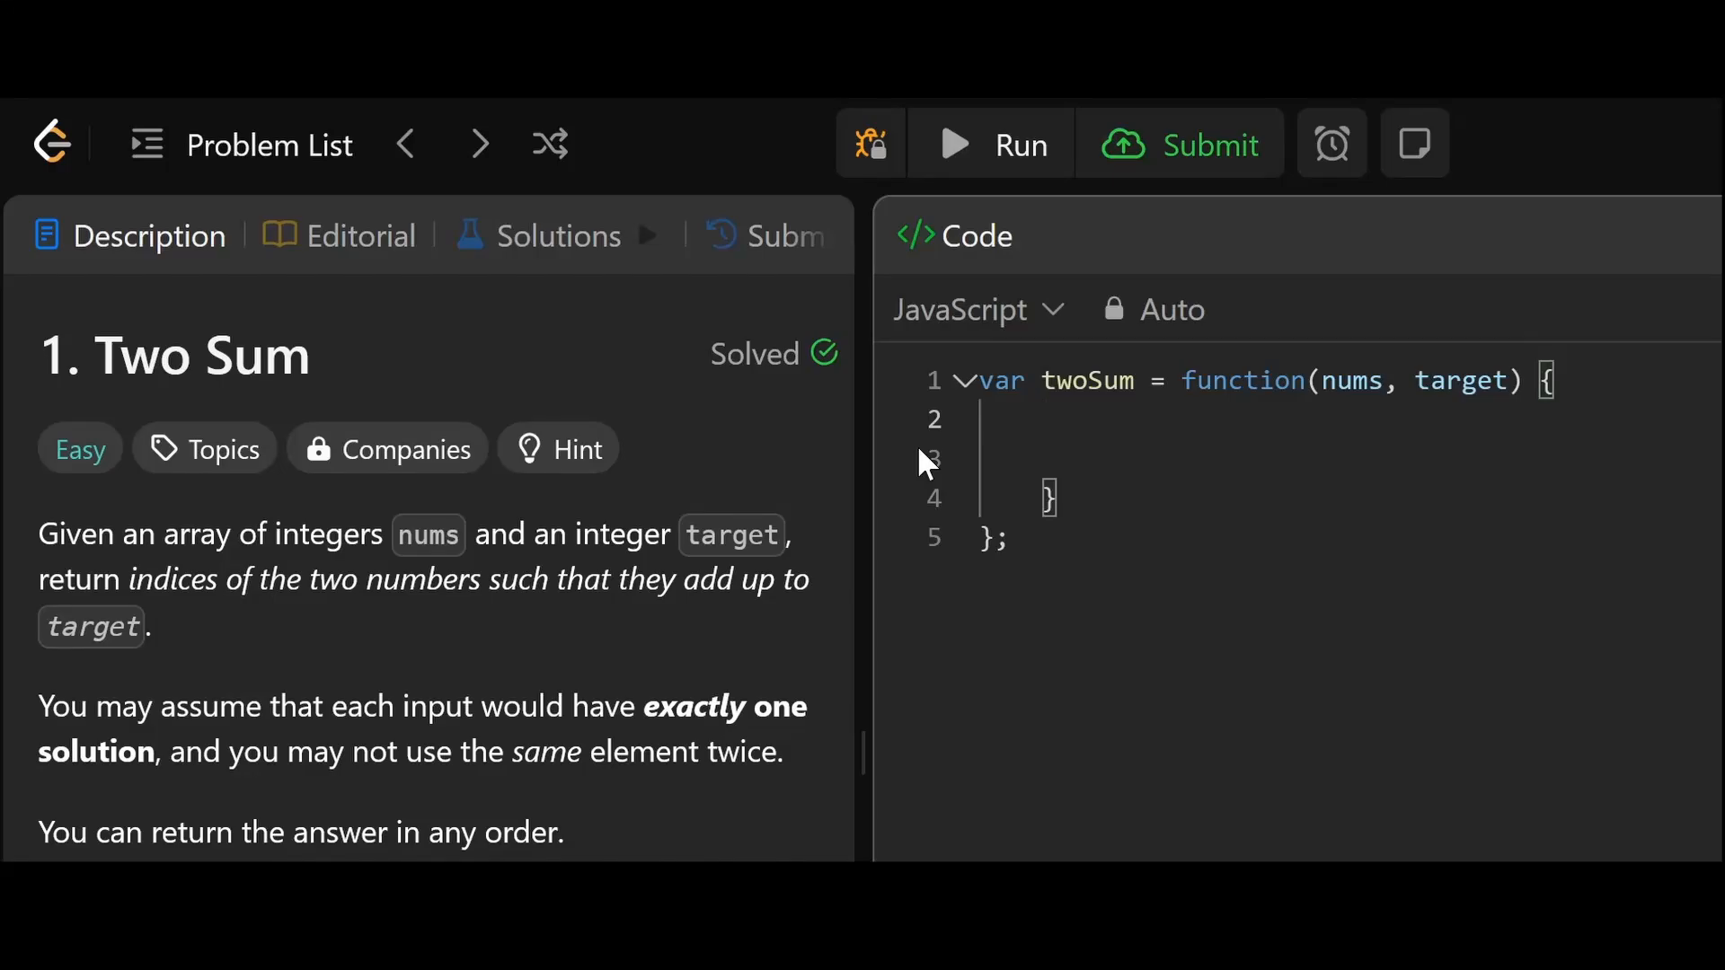
# Type 'let map = new Map()' as the first line of the twoSum function body.
pyautogui.write('le')
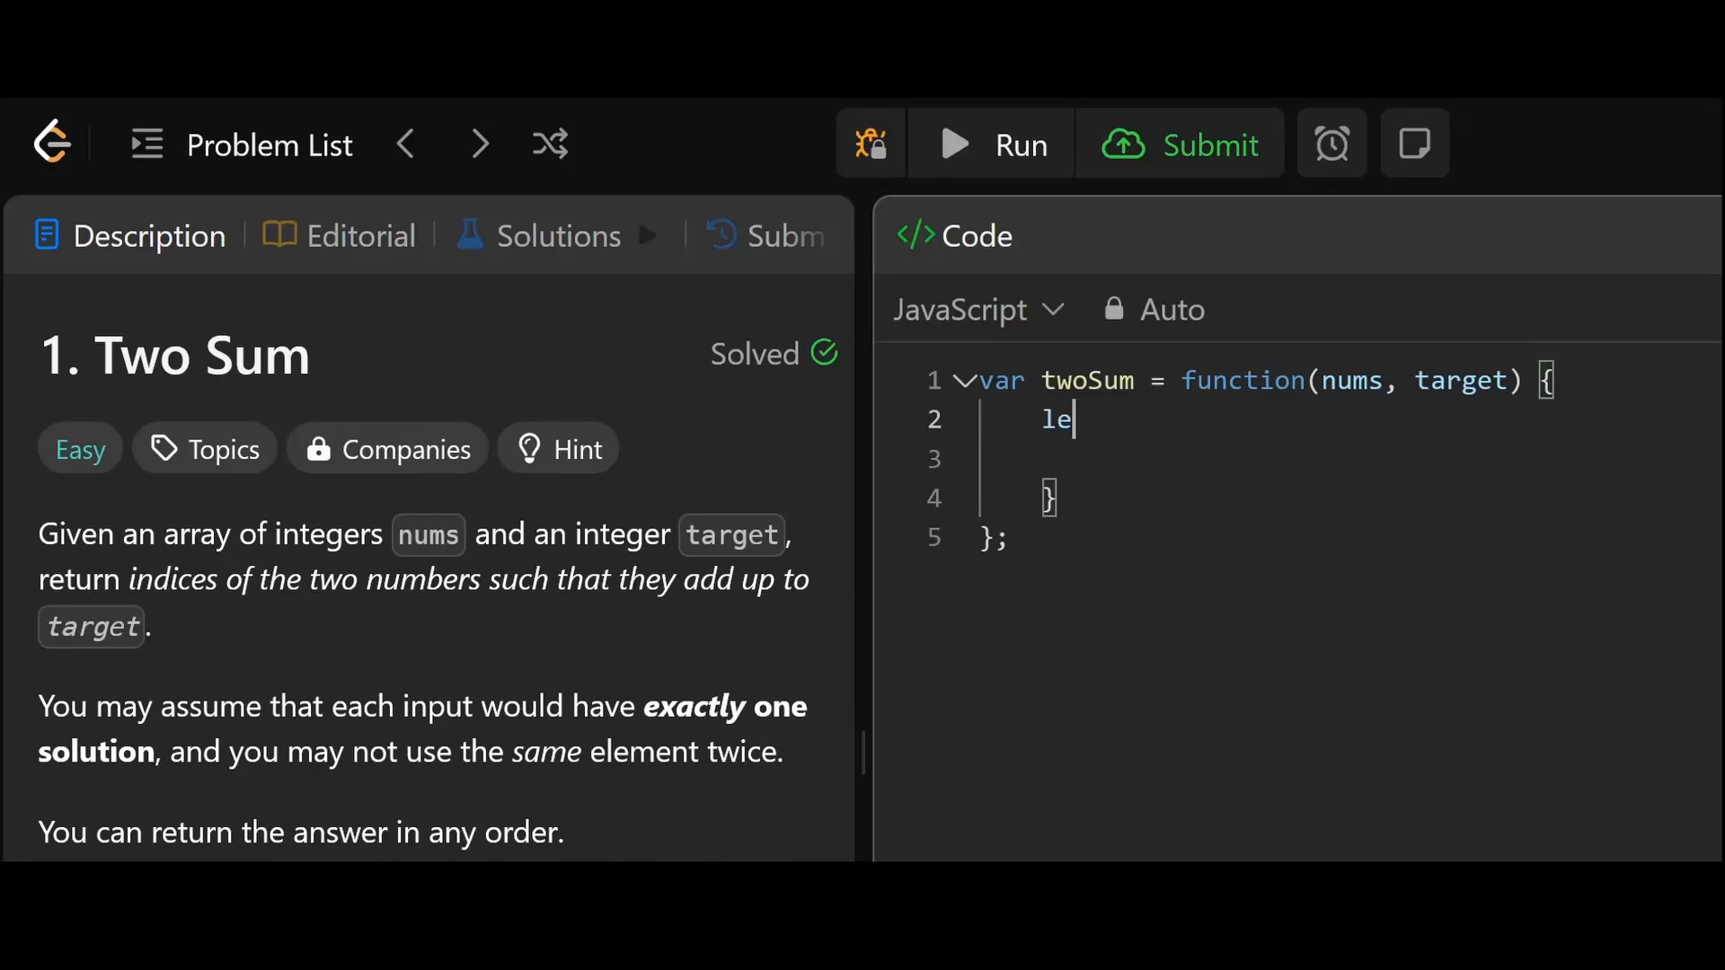
pyautogui.write('t')
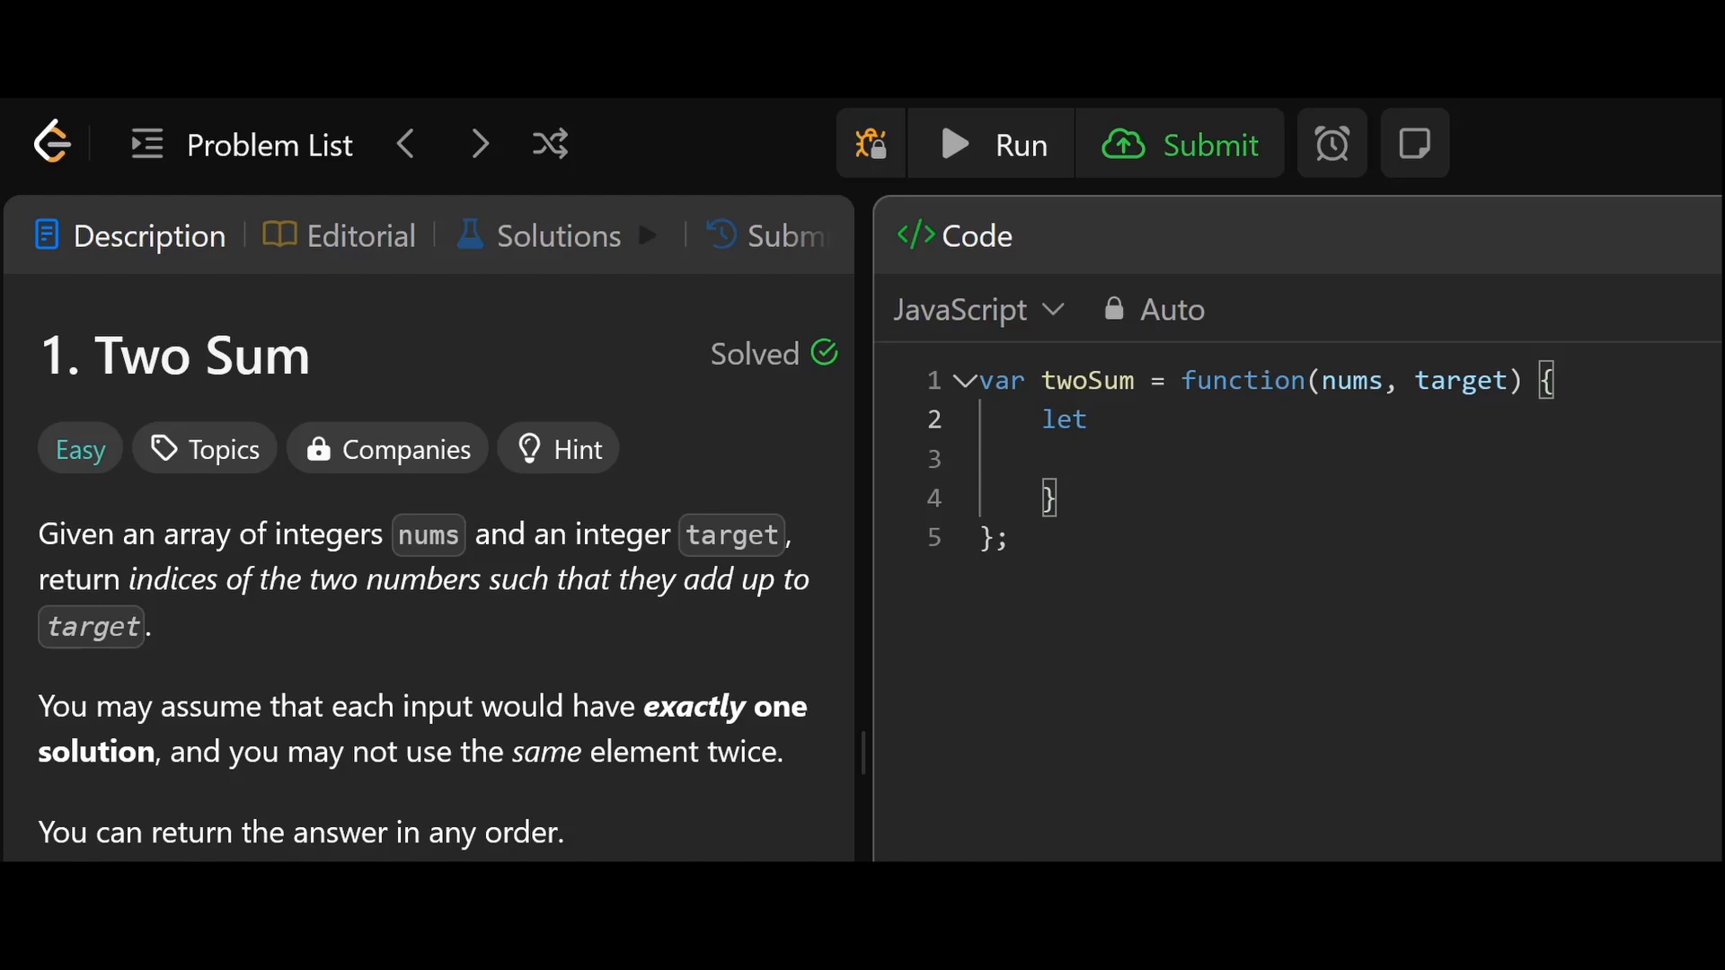
pyautogui.write('map =')
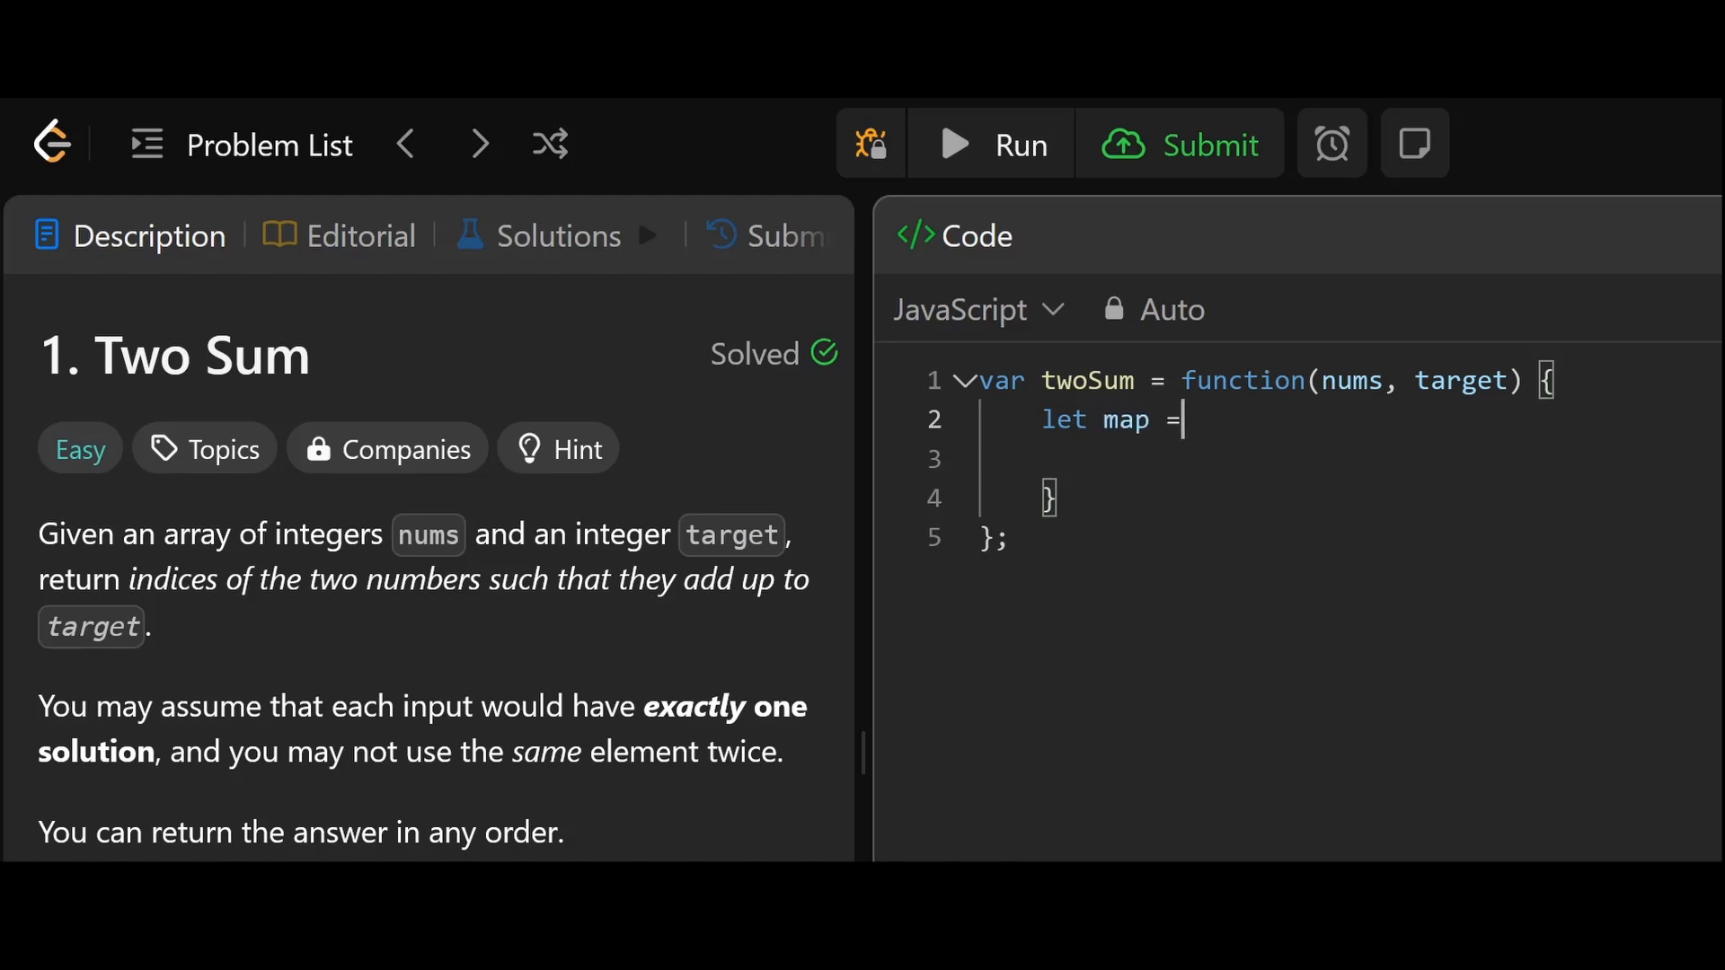
pyautogui.write('new Map(')
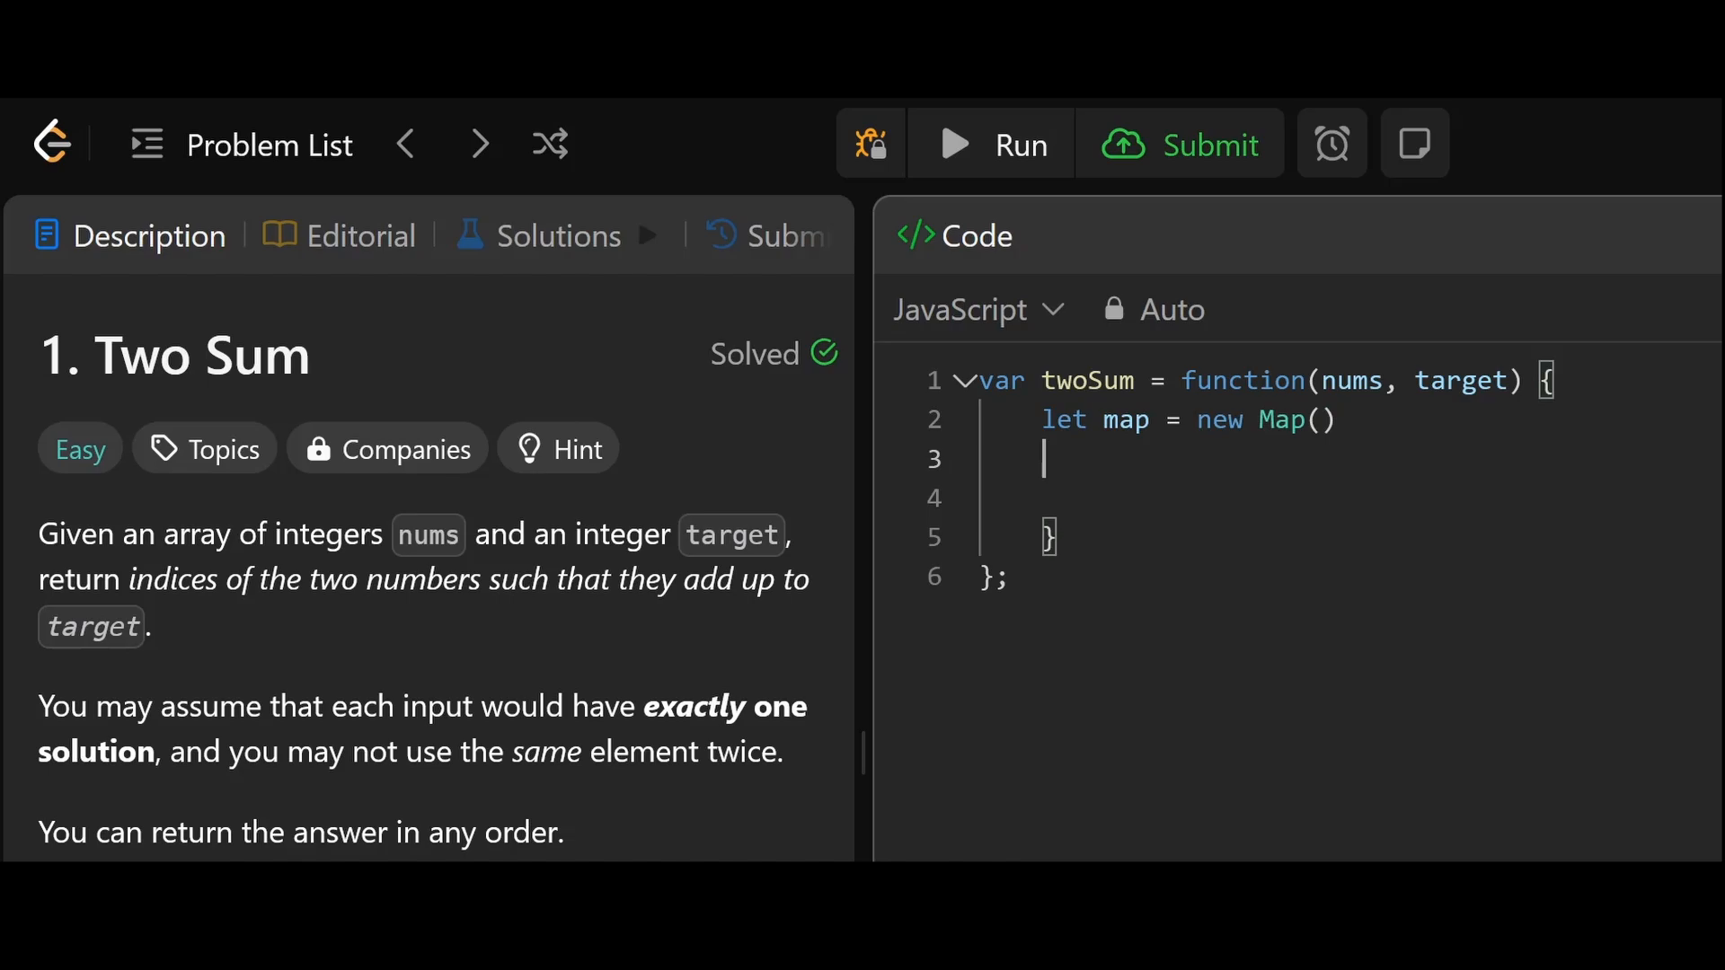
# Add 'for(let i = 0 ; i < nums.length ; i ++ ){' below the Map declaration.
pyautogui.write('for')
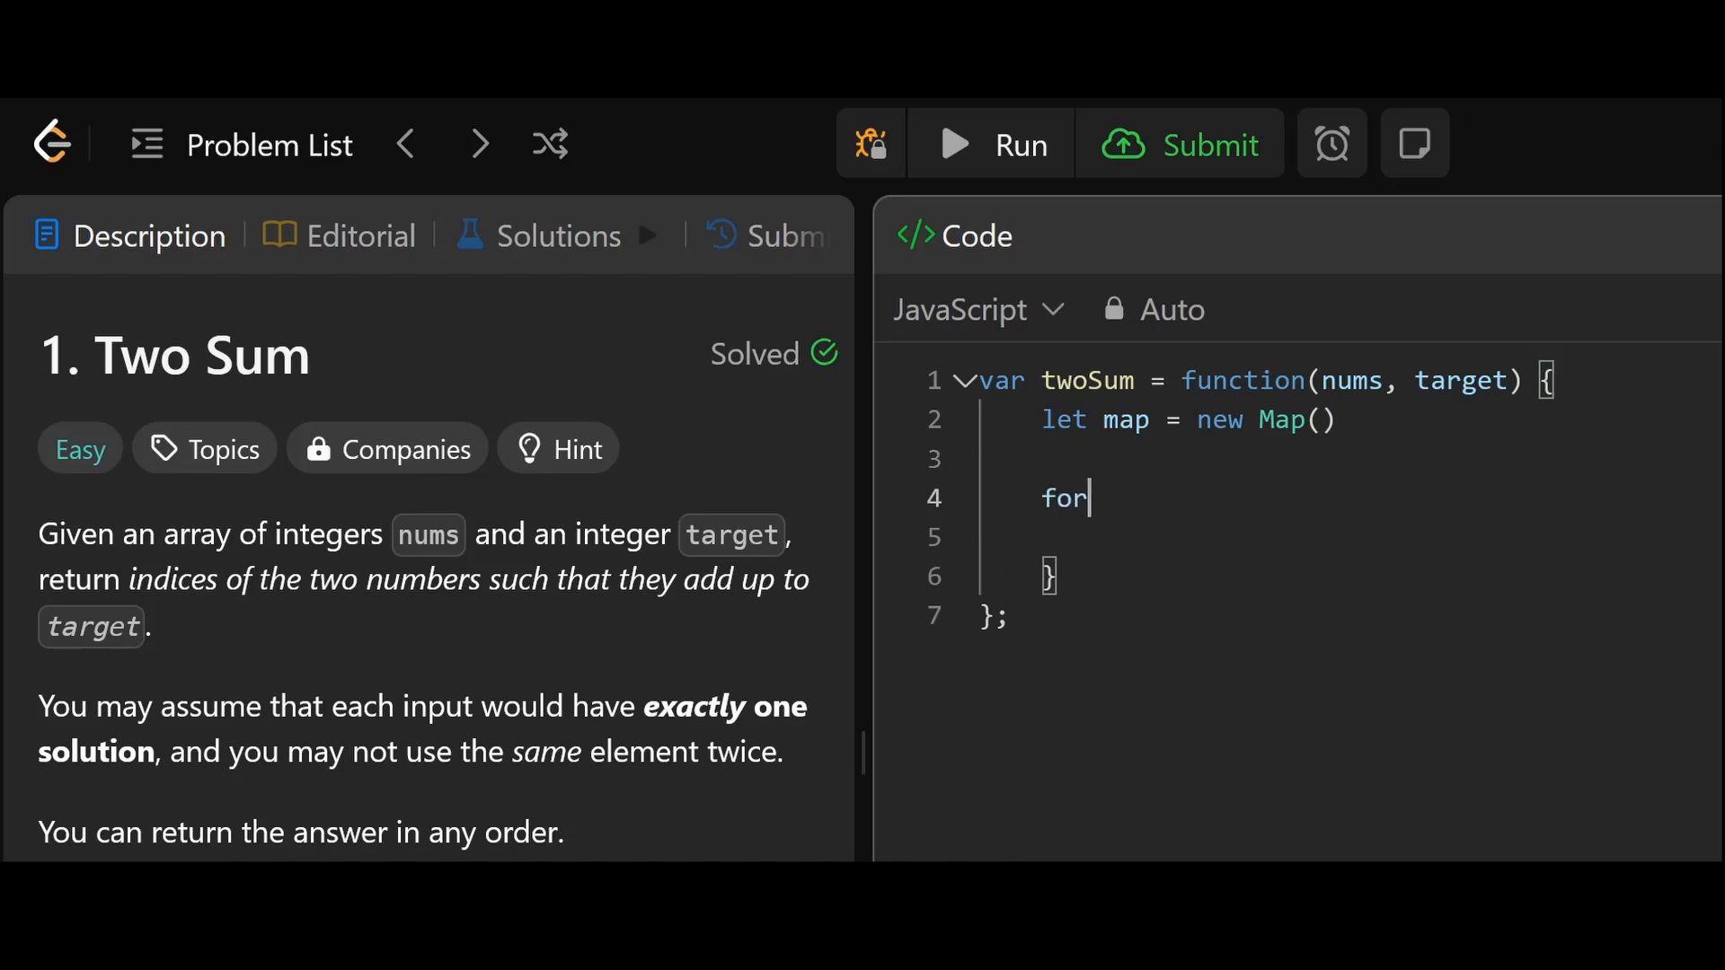
pyautogui.write('(')
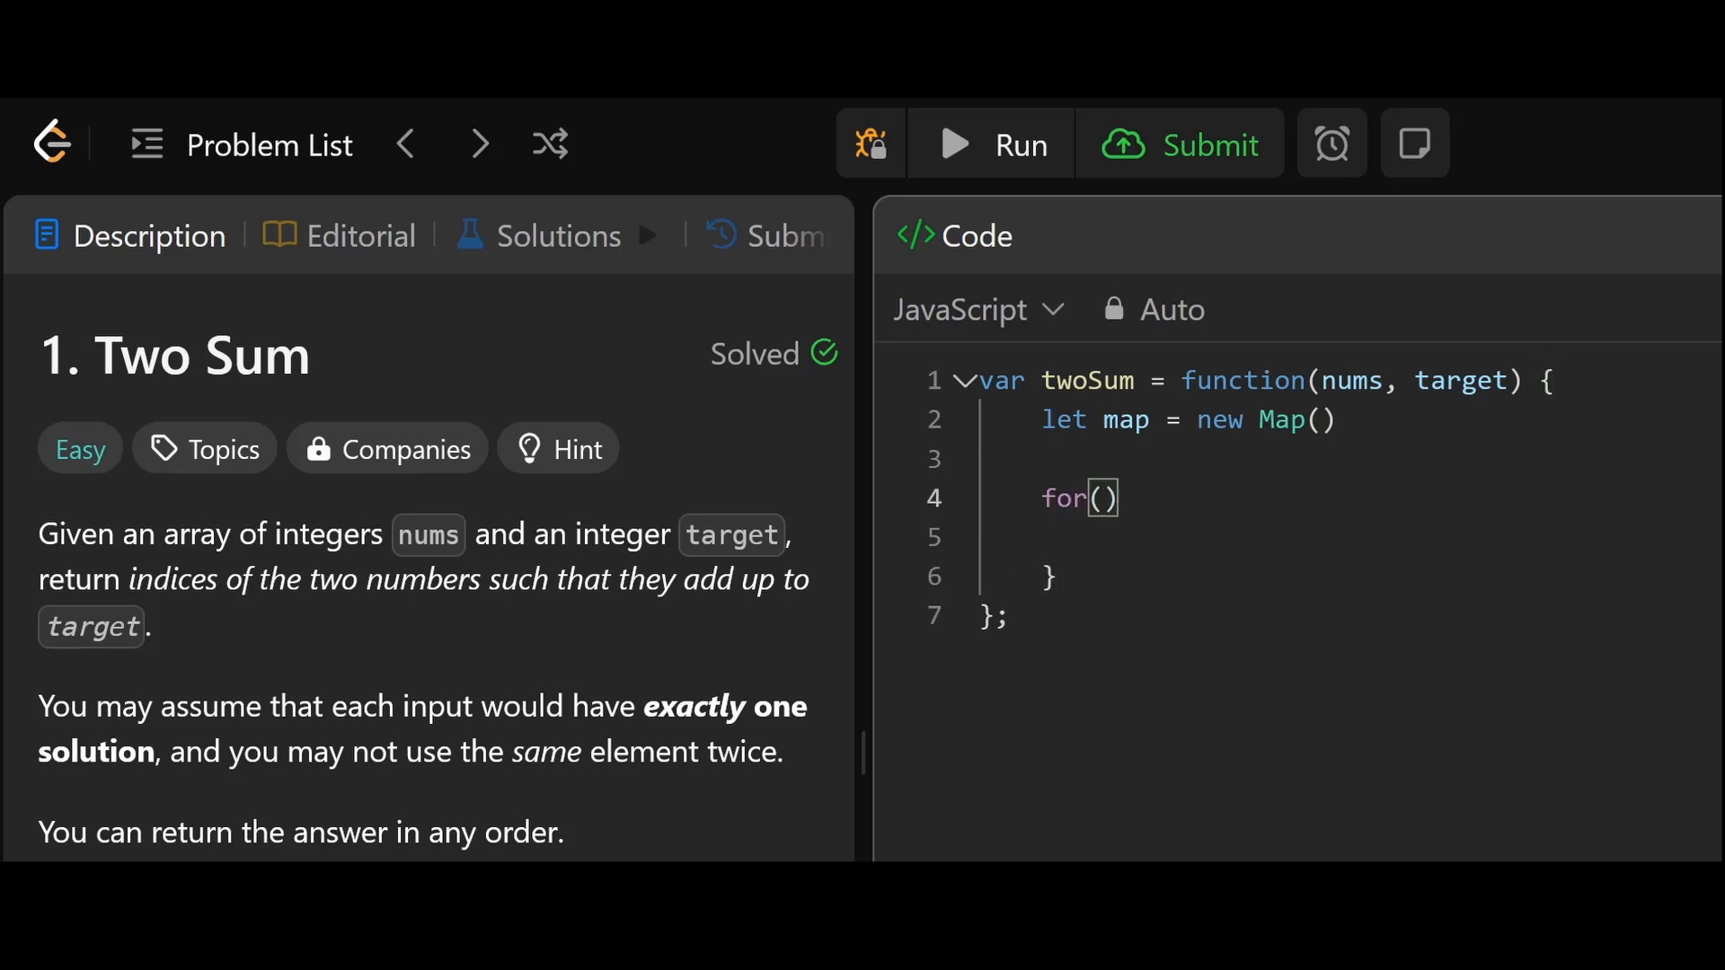
pyautogui.write('let i = 0 ; i <')
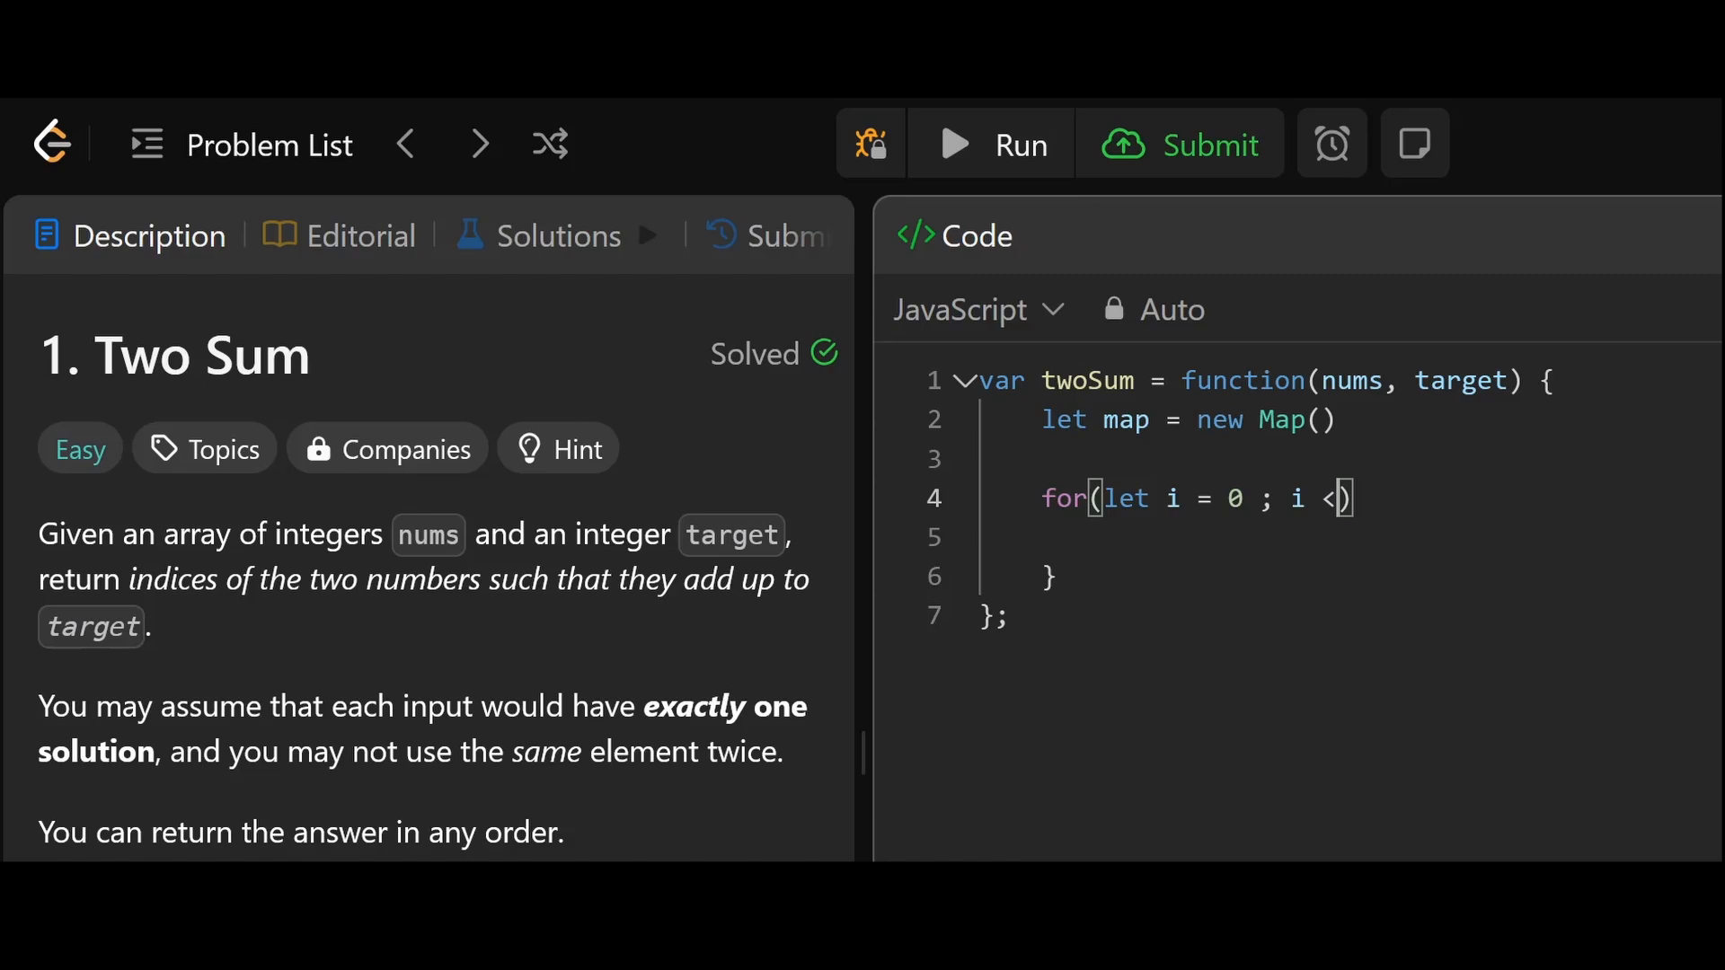
pyautogui.write('nums.leng')
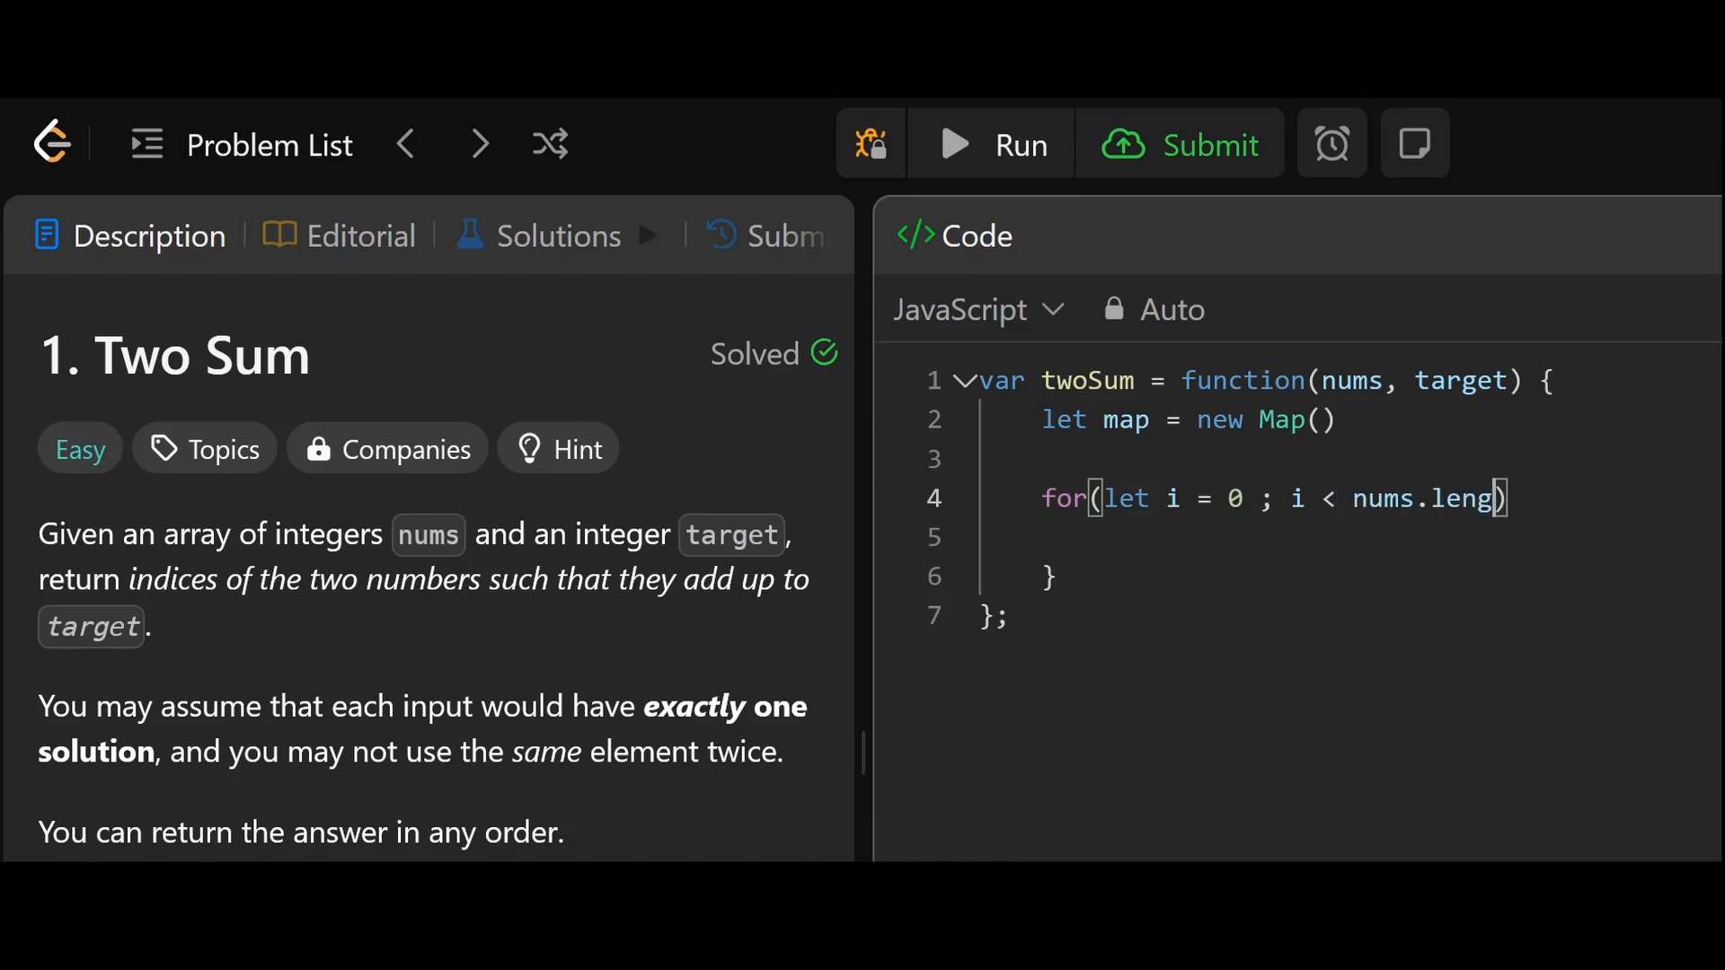
pyautogui.write('th ; i ++ )')
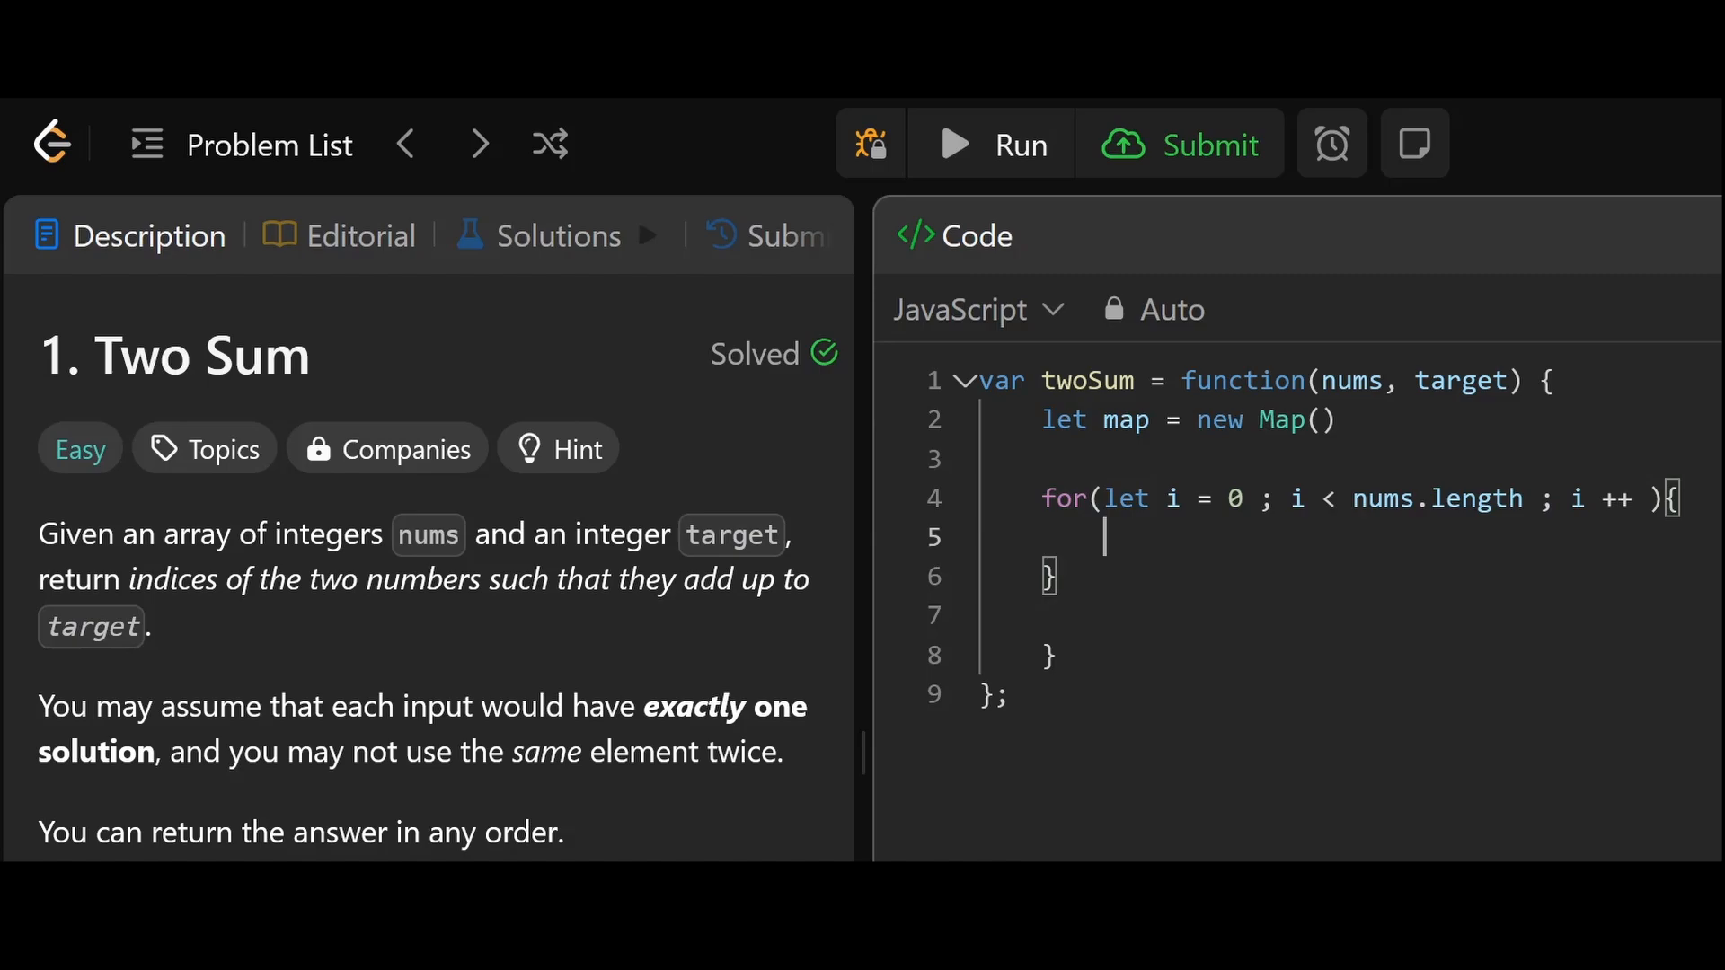
# Write 'let complement = target - nums[i]' as the loop's first statement, then start a new line.
pyautogui.write('let comple')
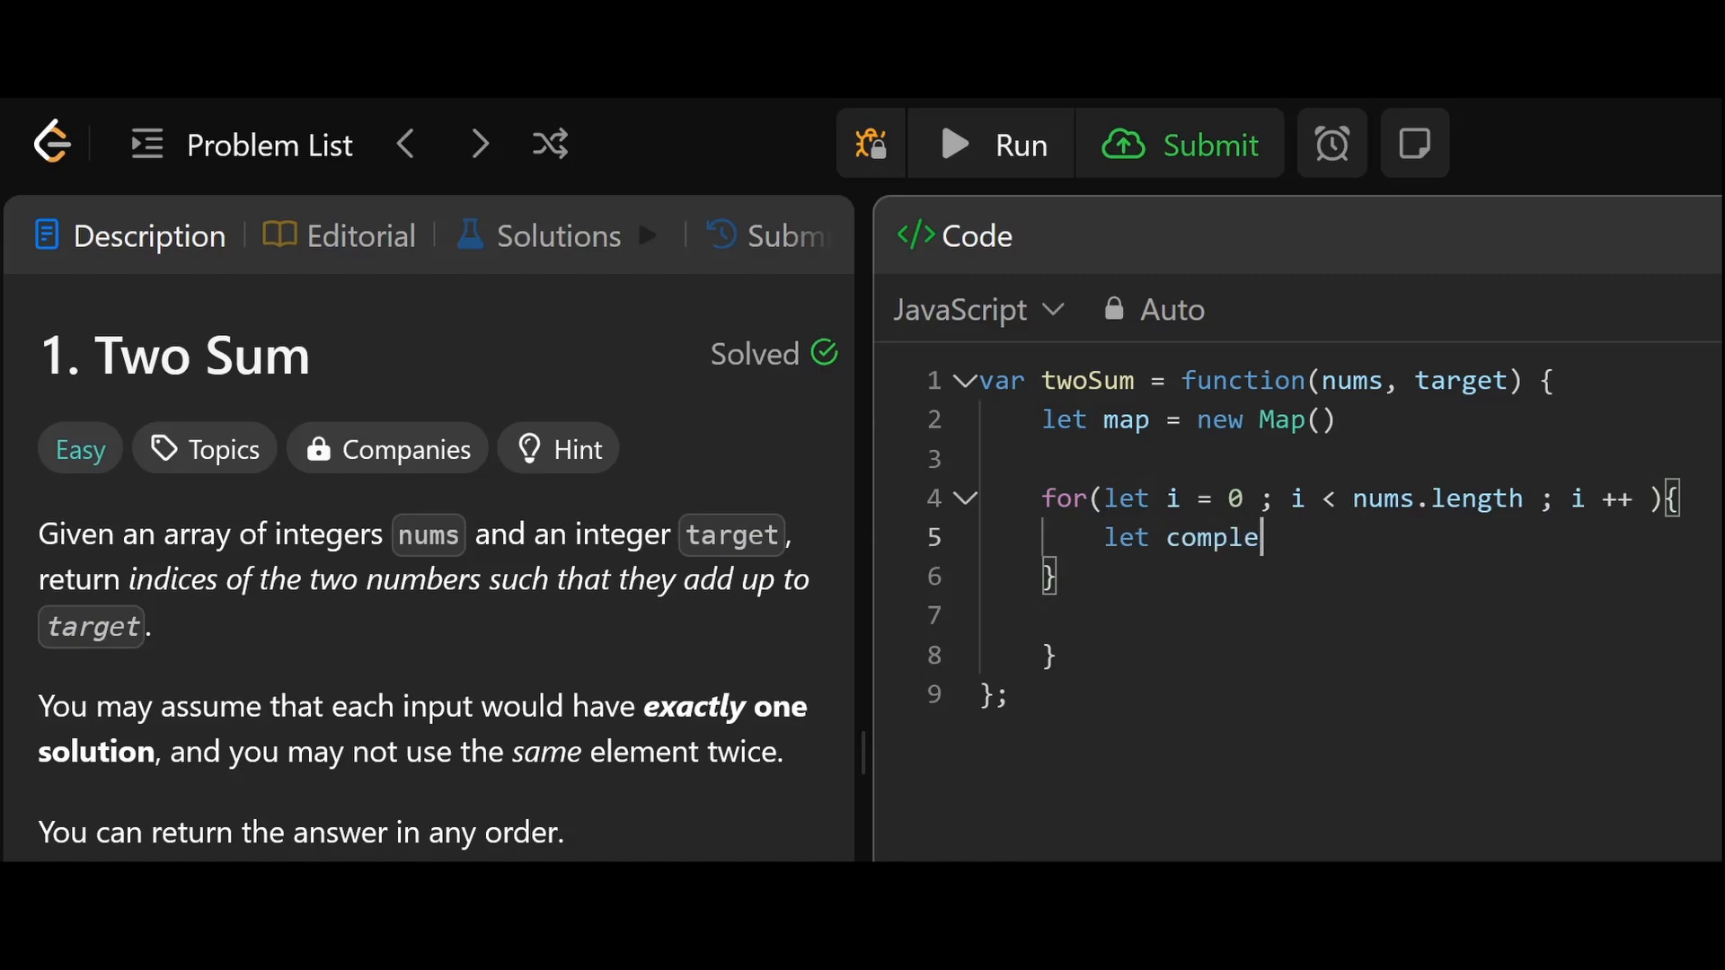
pyautogui.write('ment =')
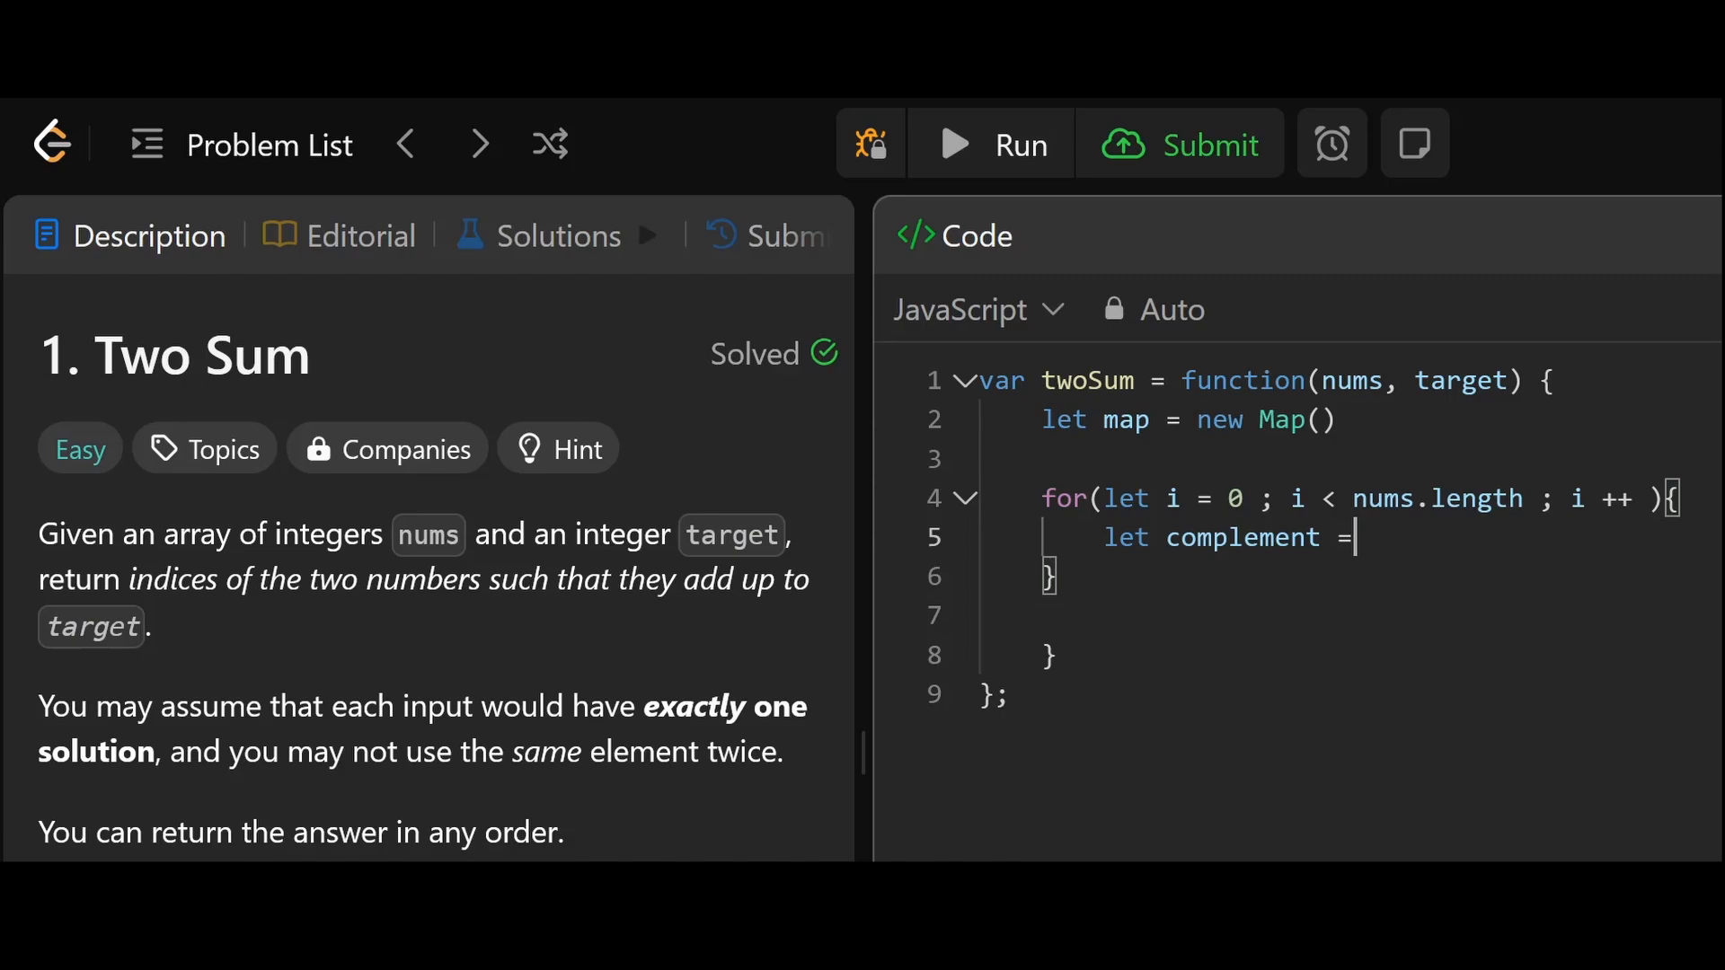
pyautogui.write('t')
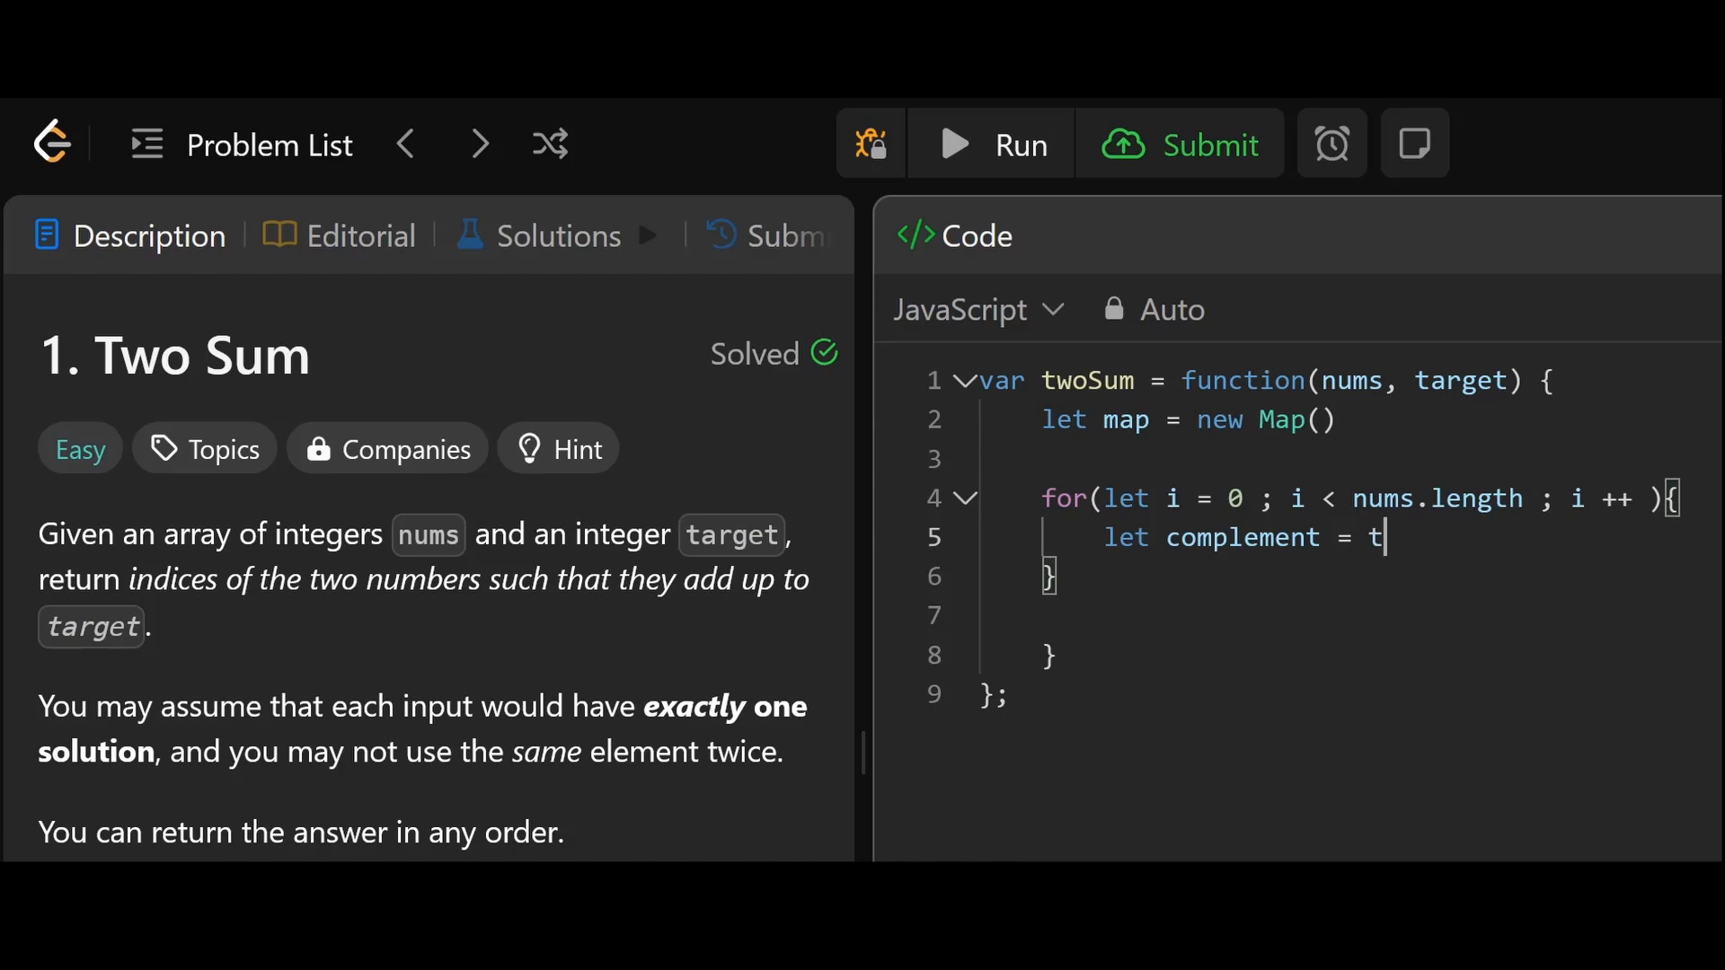
pyautogui.write('arget - nu')
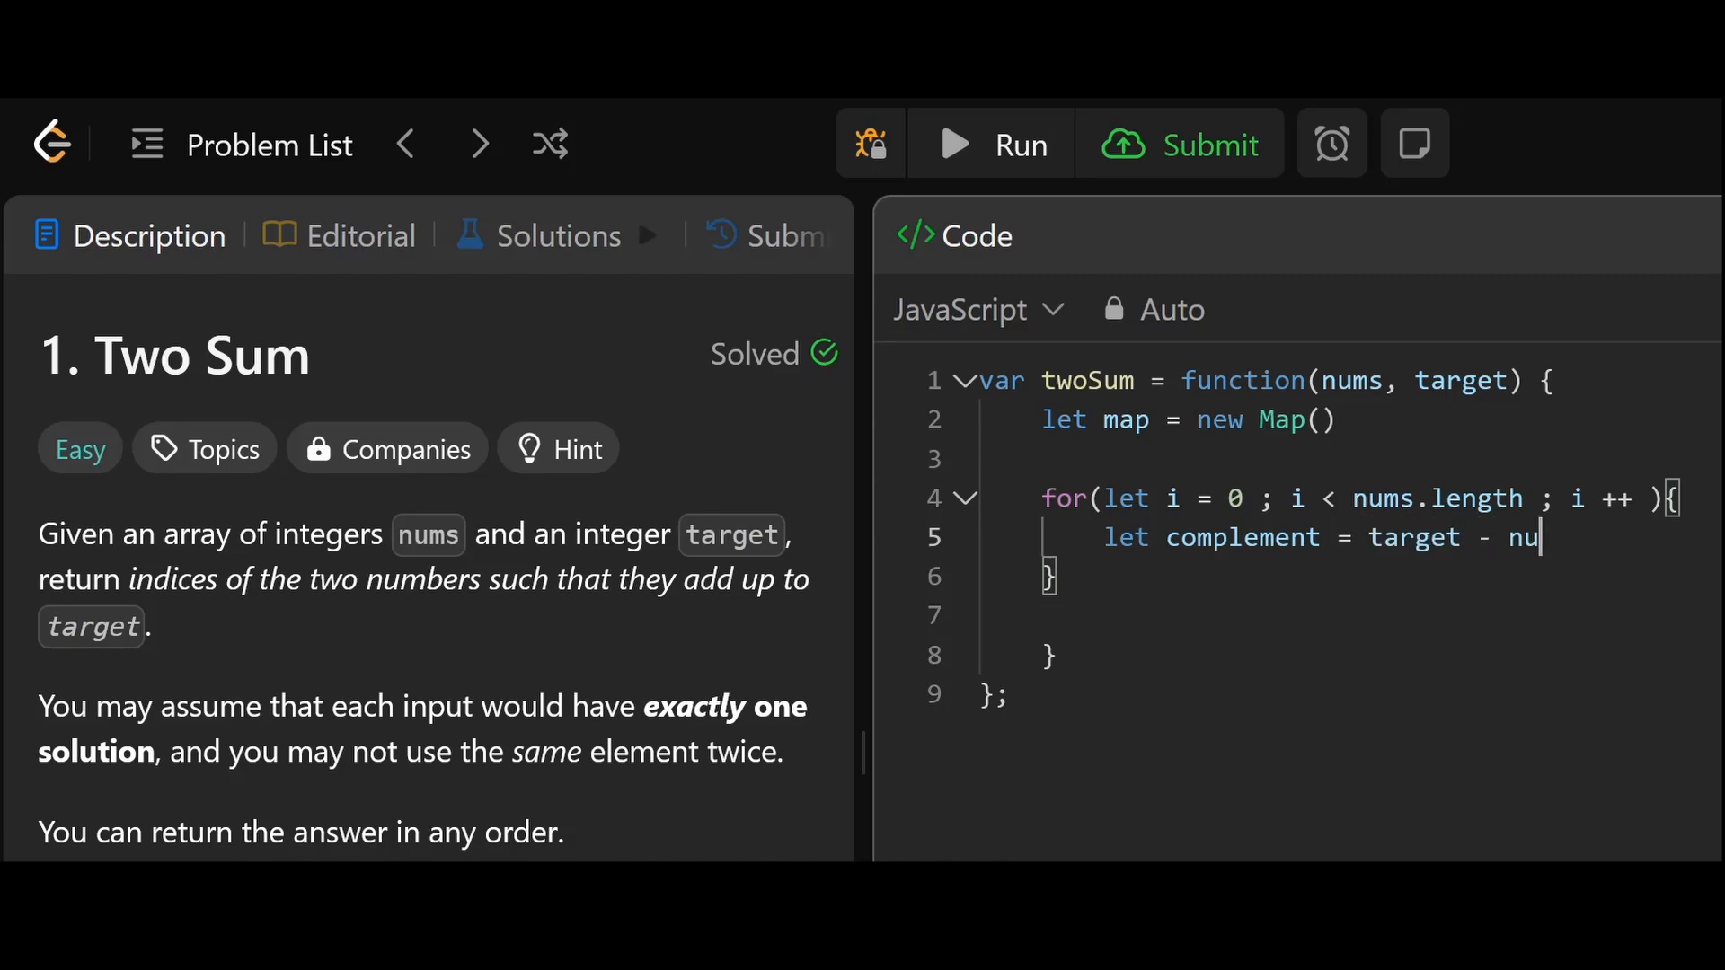
pyautogui.write('ms[i]')
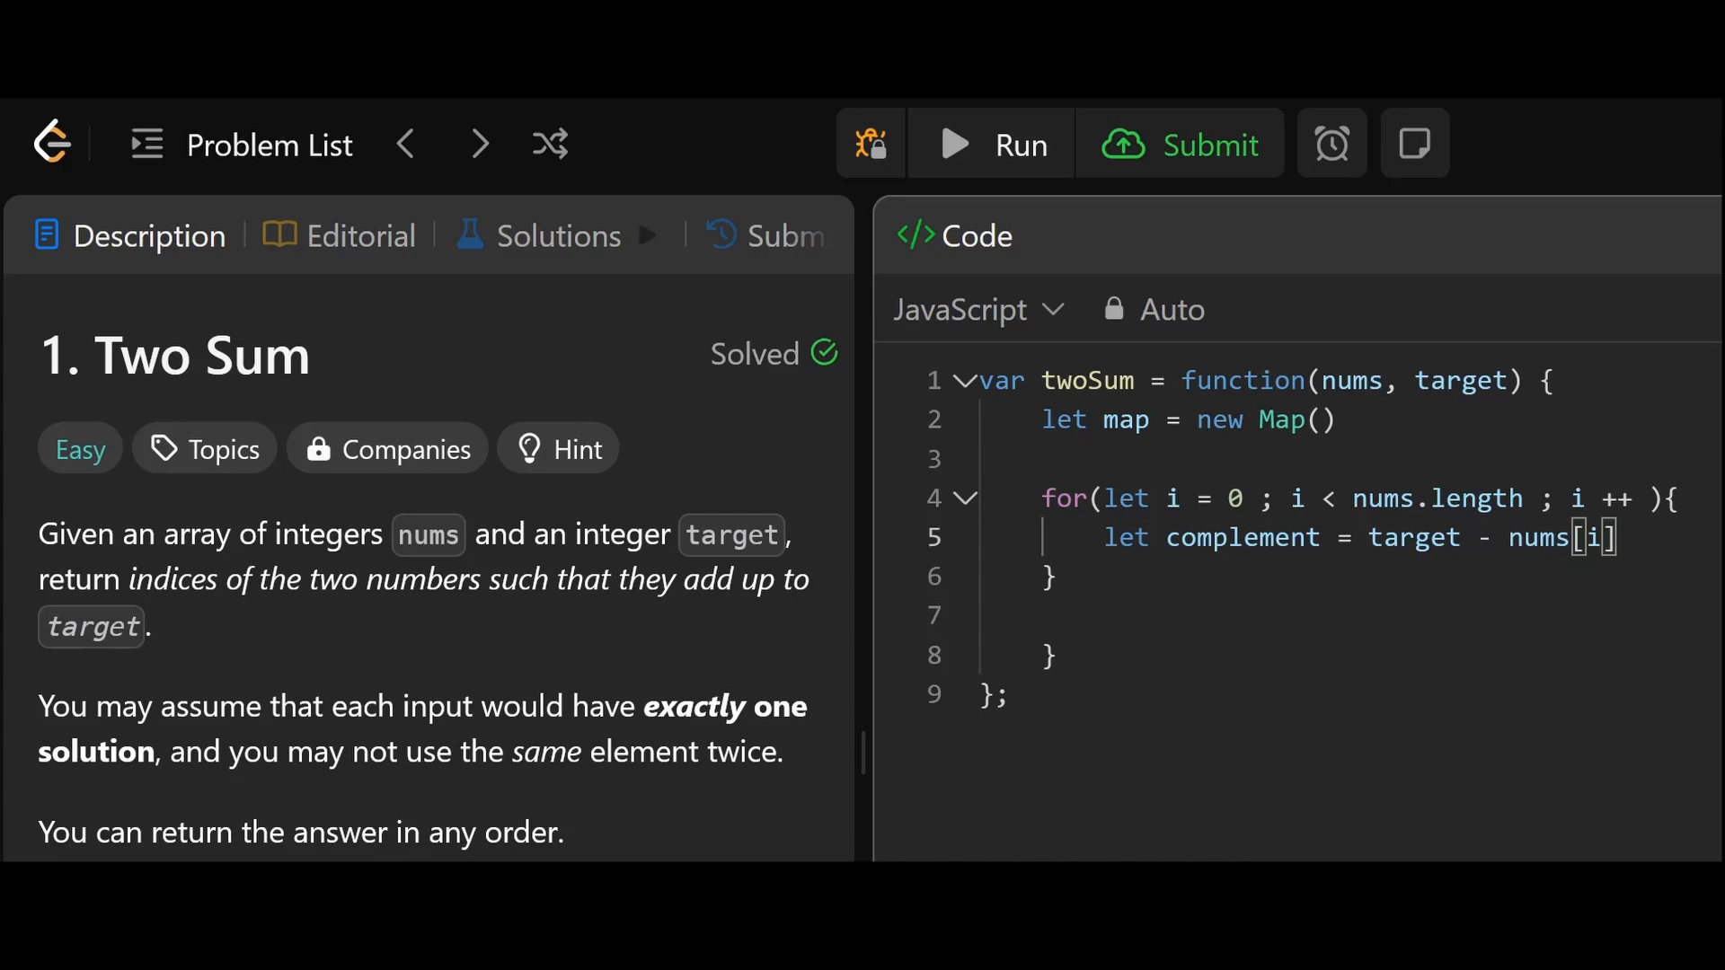
pyautogui.press('Enter')
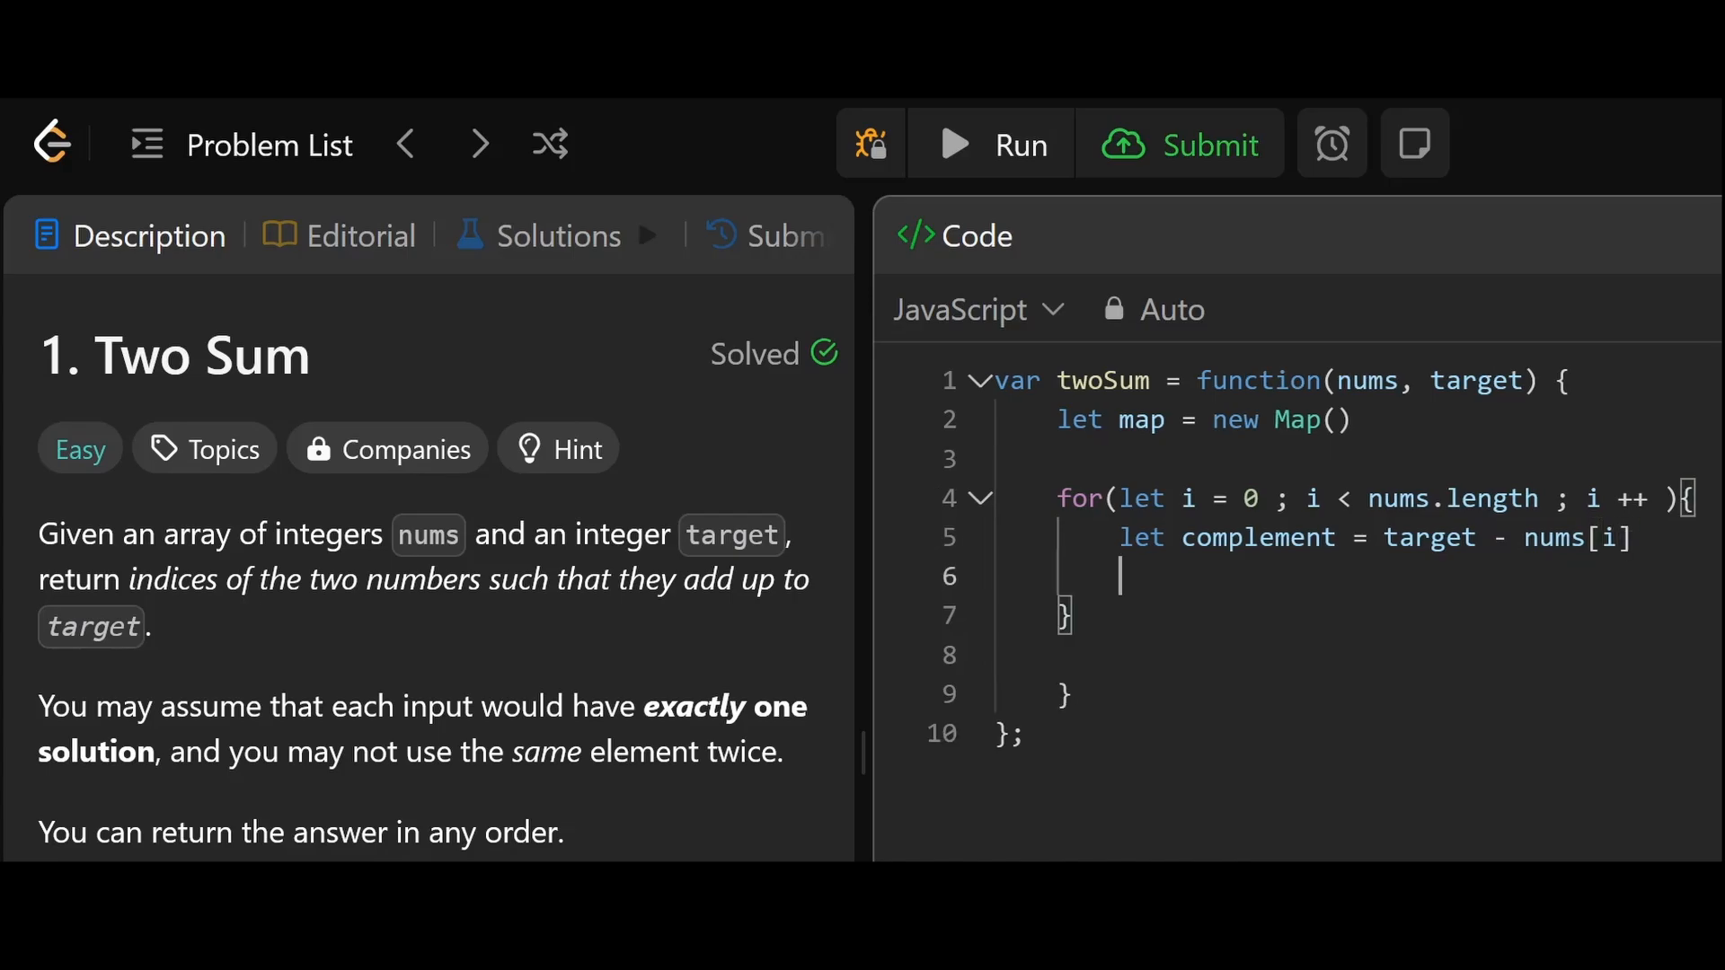
# Add an empty 'if(){' block and '} else {' branch beginning with 'map.set'.
pyautogui.write('if(')
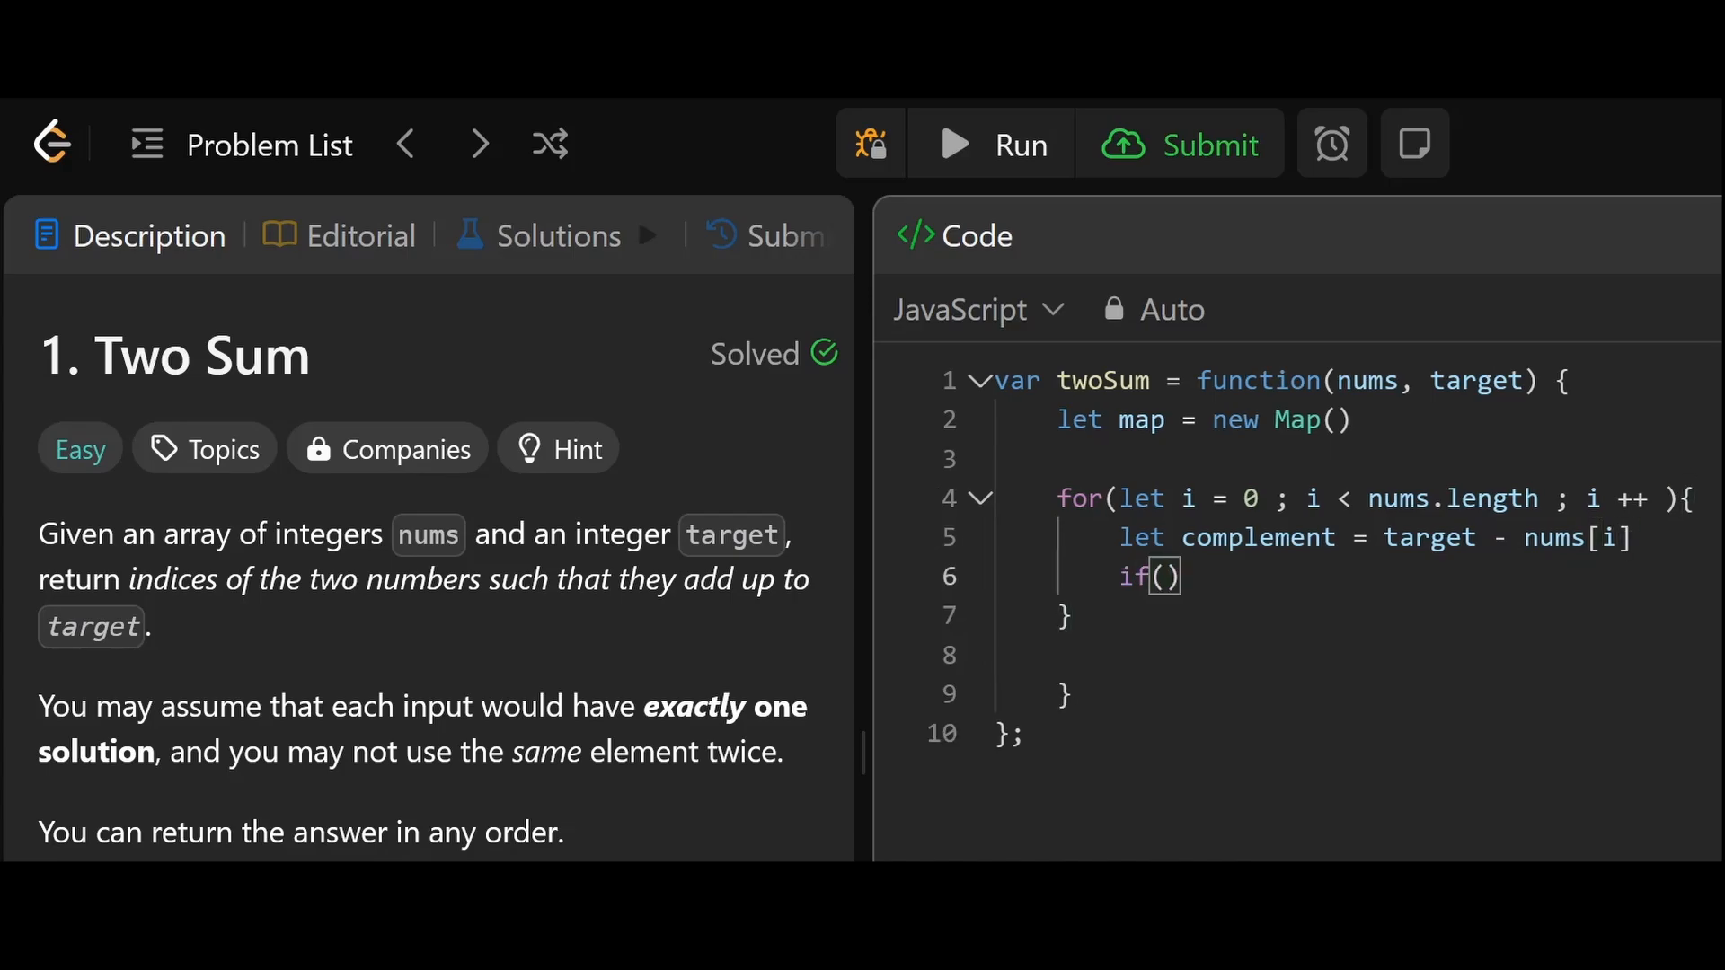
pyautogui.write('{')
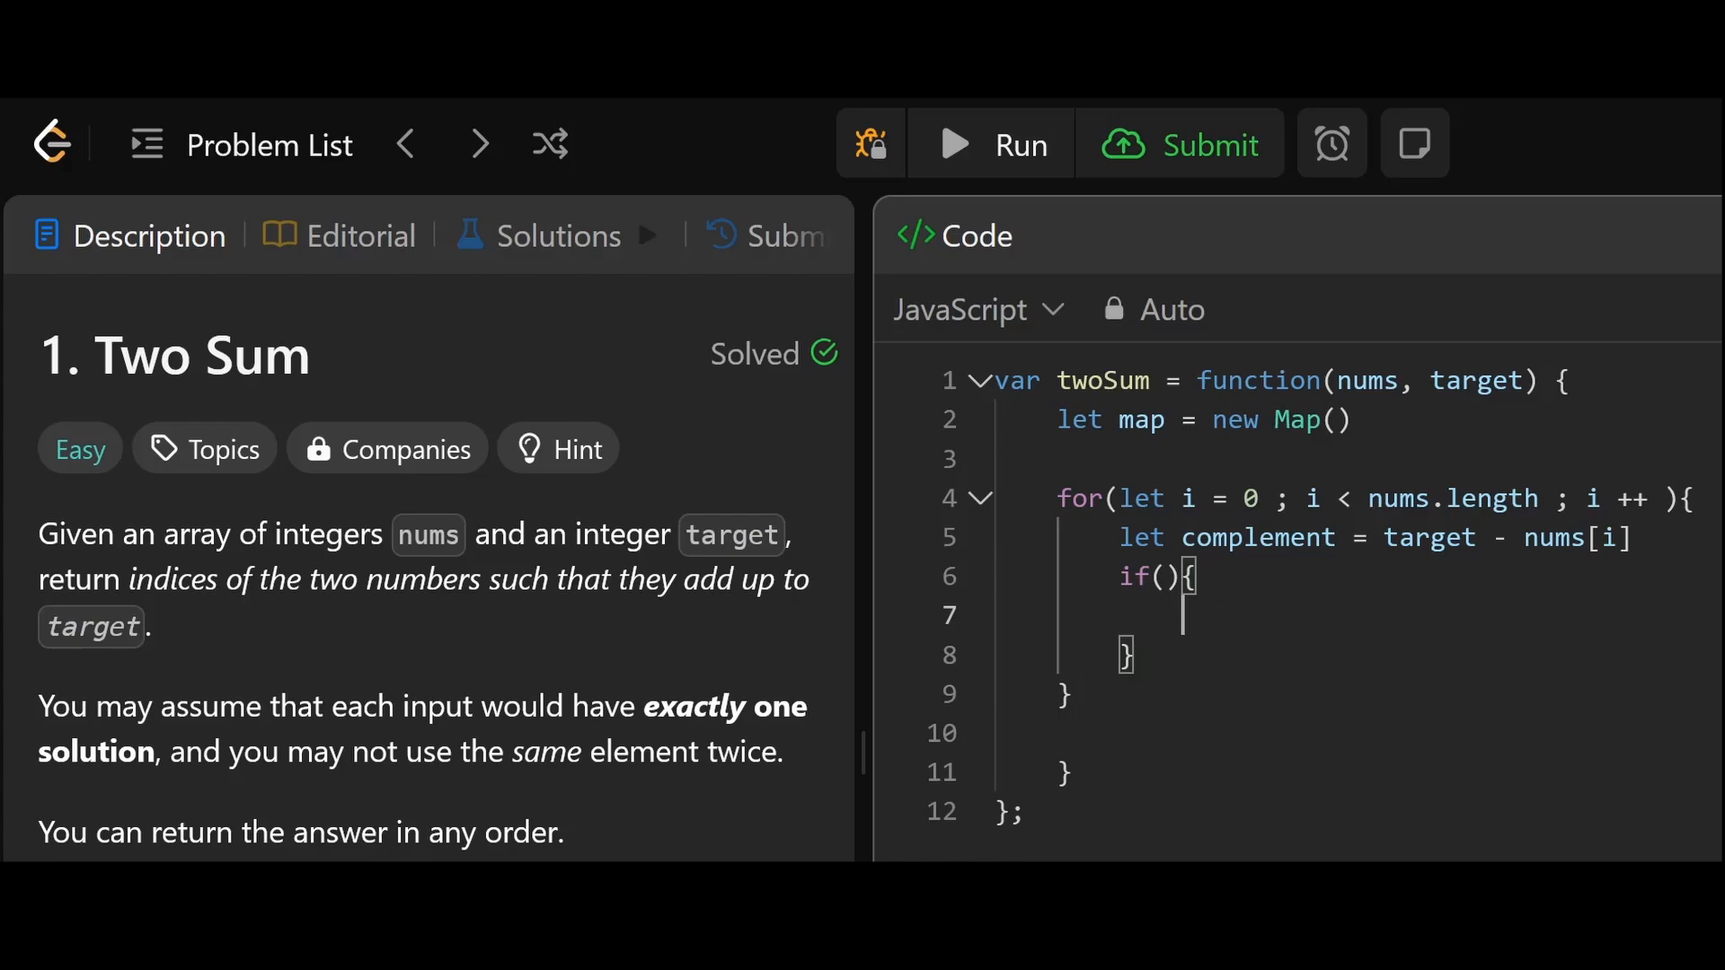
pyautogui.write('e')
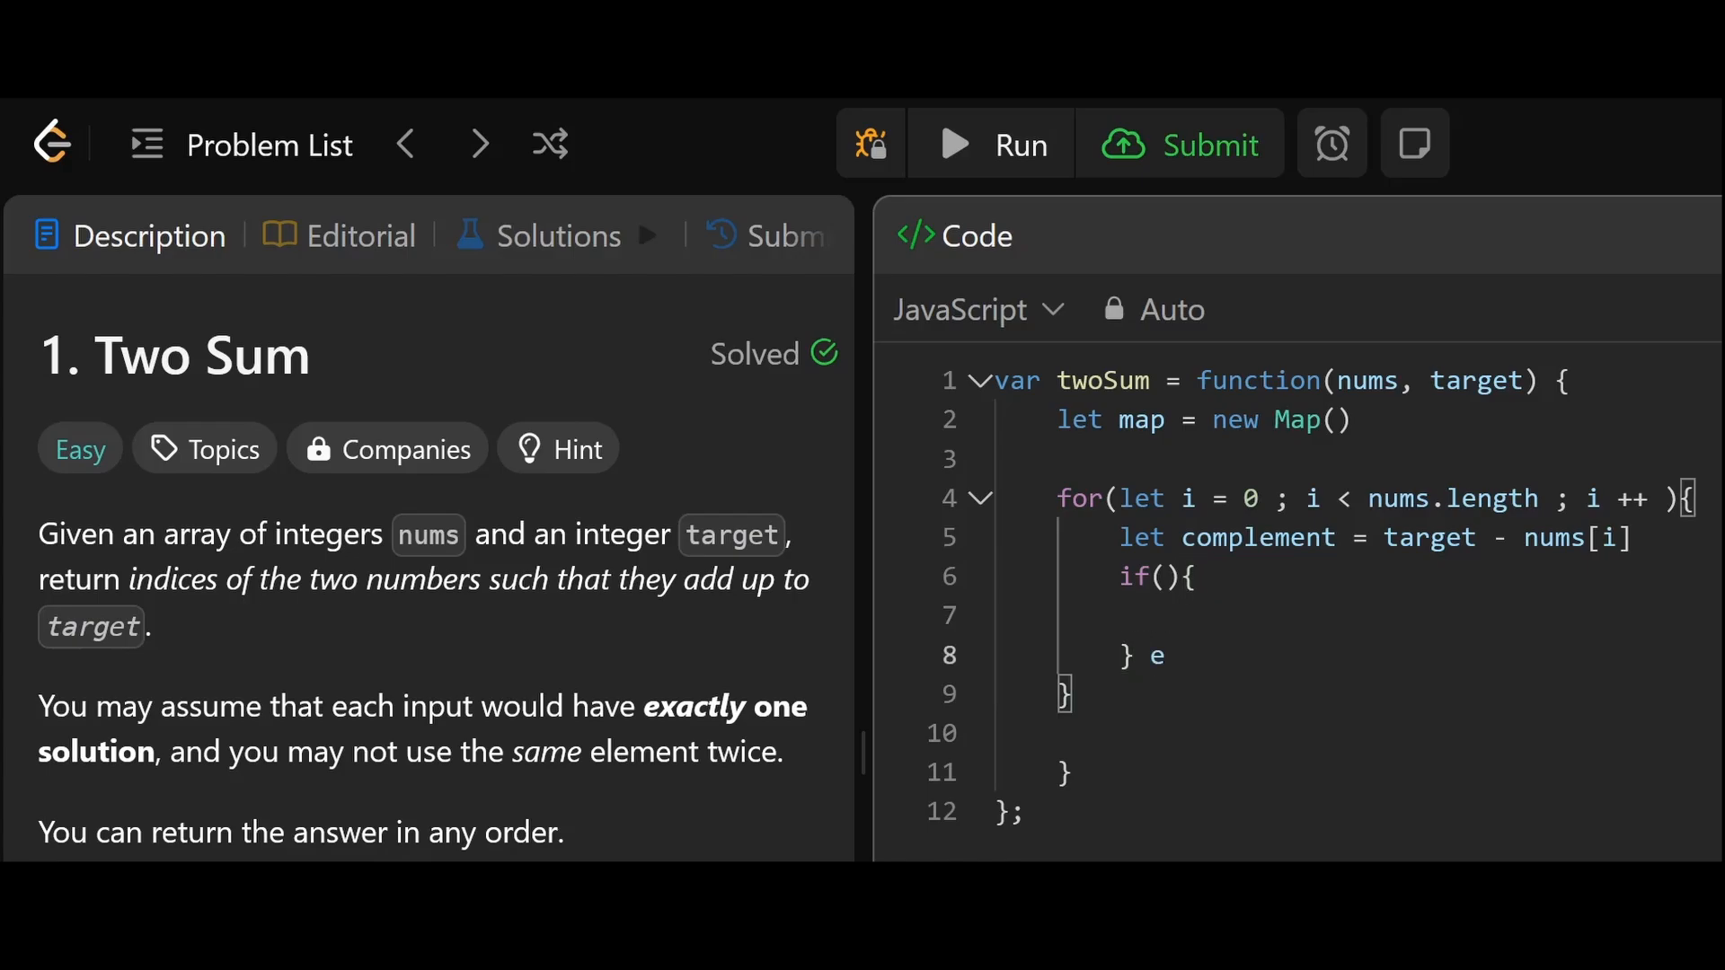
pyautogui.write('lse {')
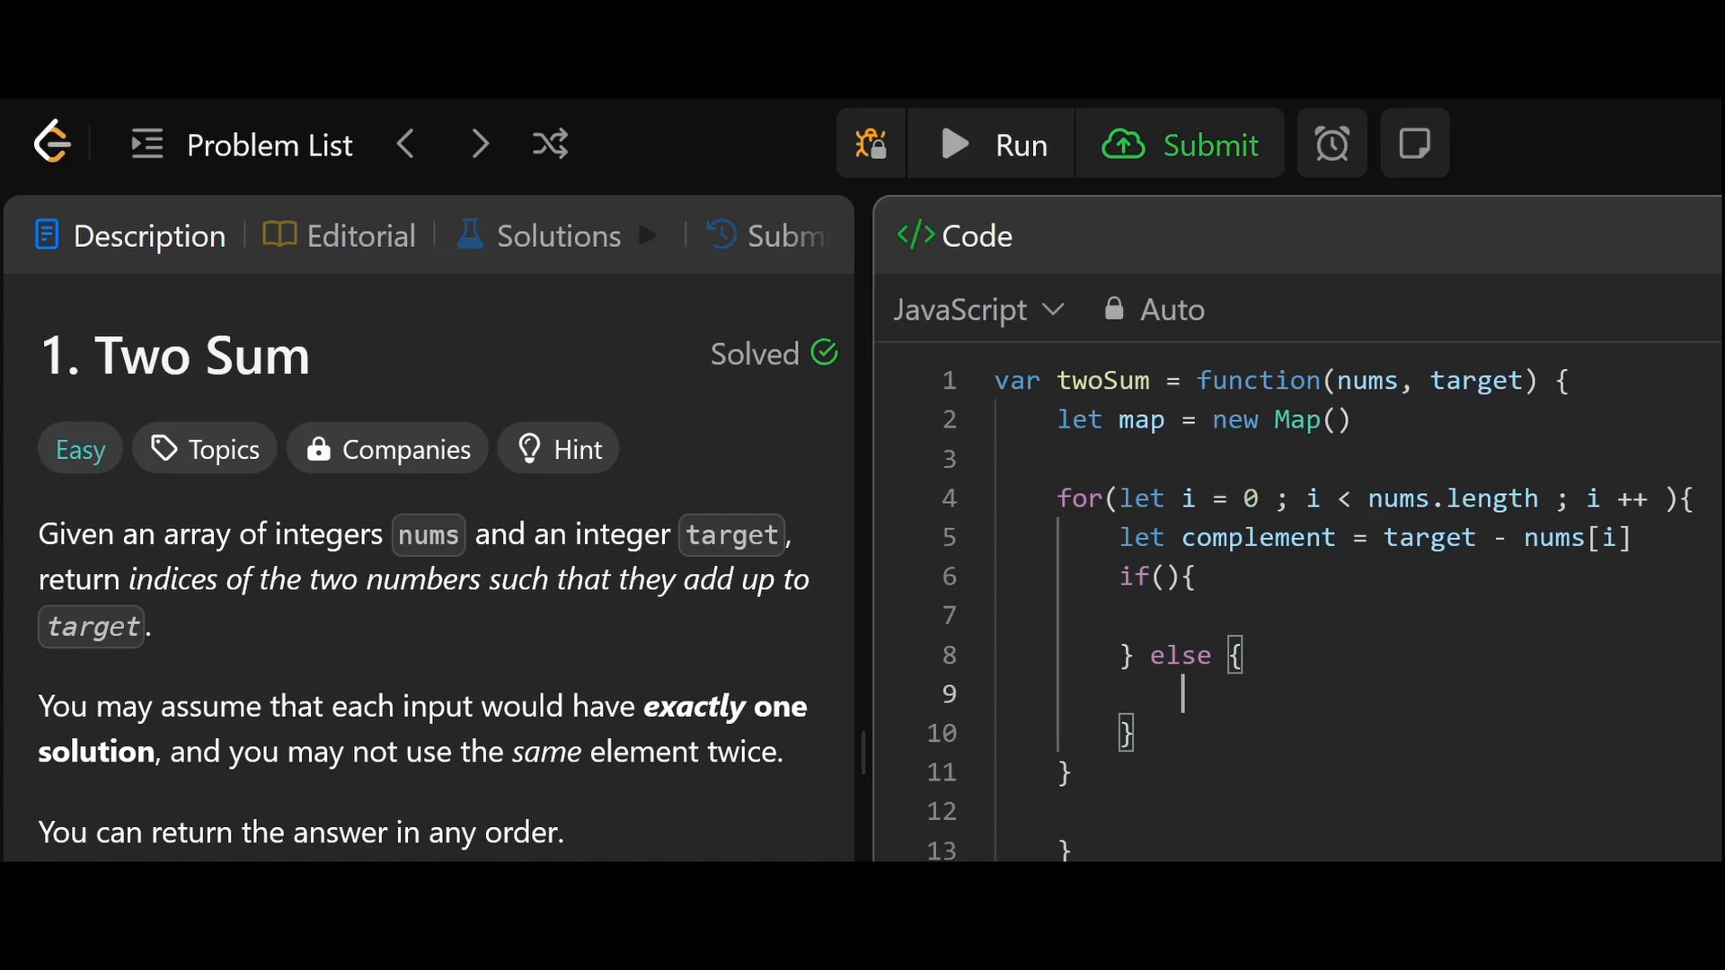
pyautogui.write('map.set')
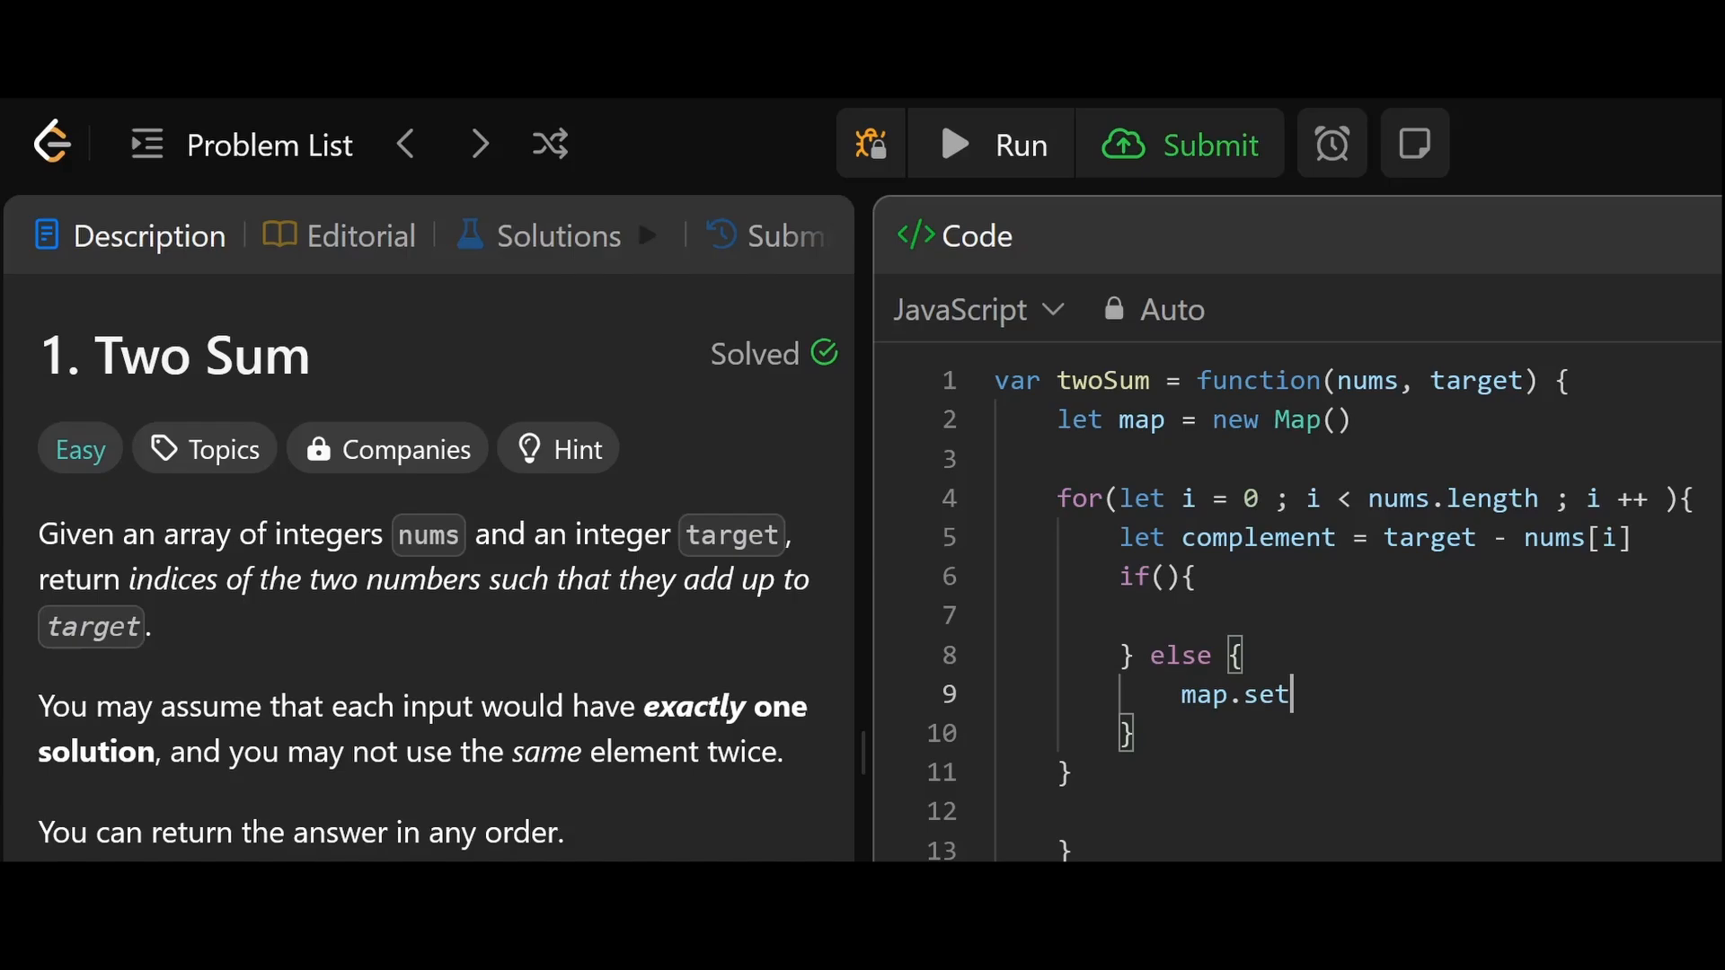
# Complete the else line as map.set(nums[i], i).
pyautogui.write('(')
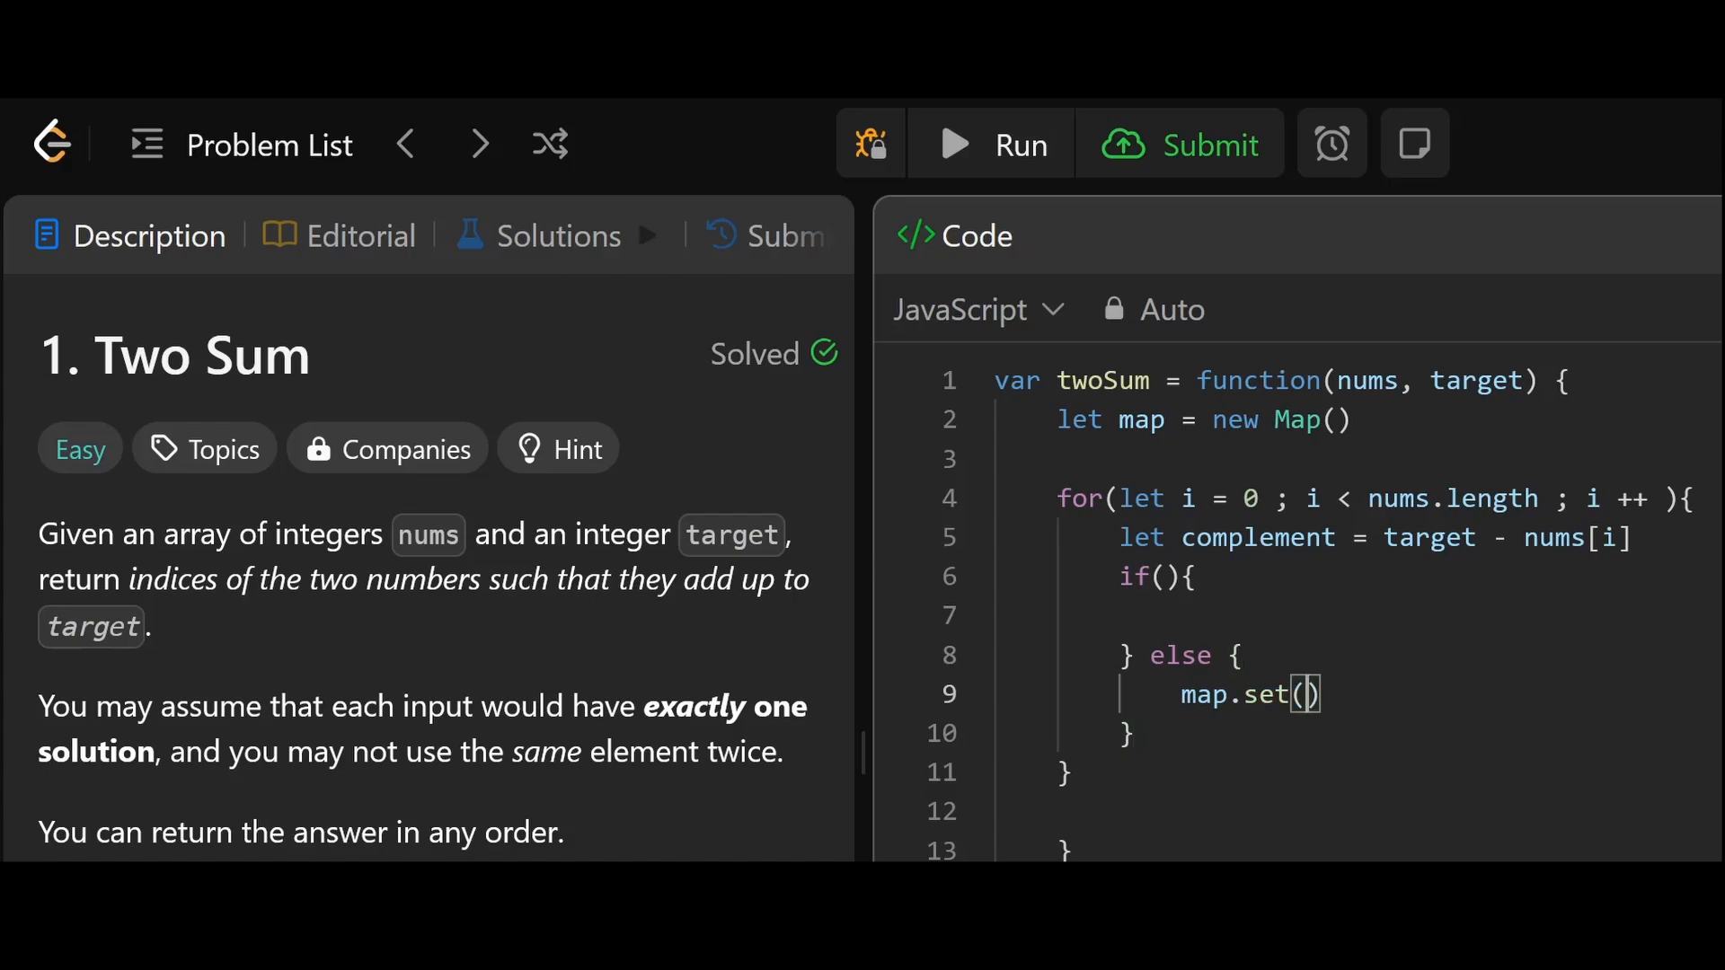
pyautogui.write('nu')
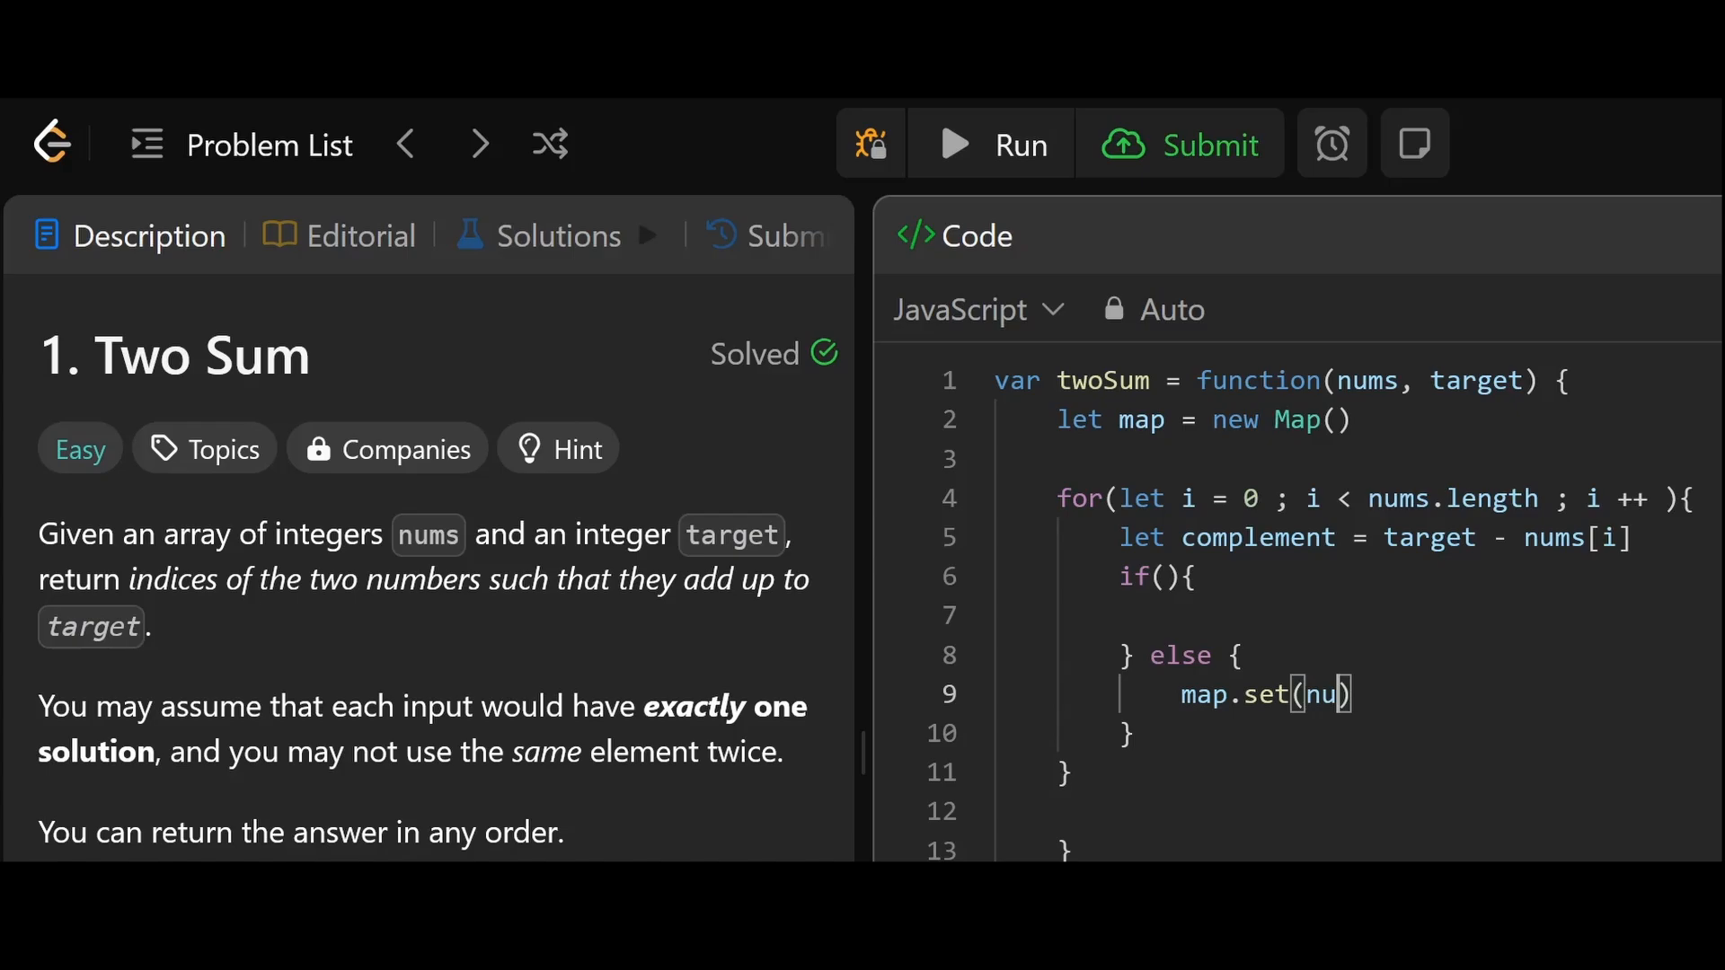
pyautogui.write('ms[i]')
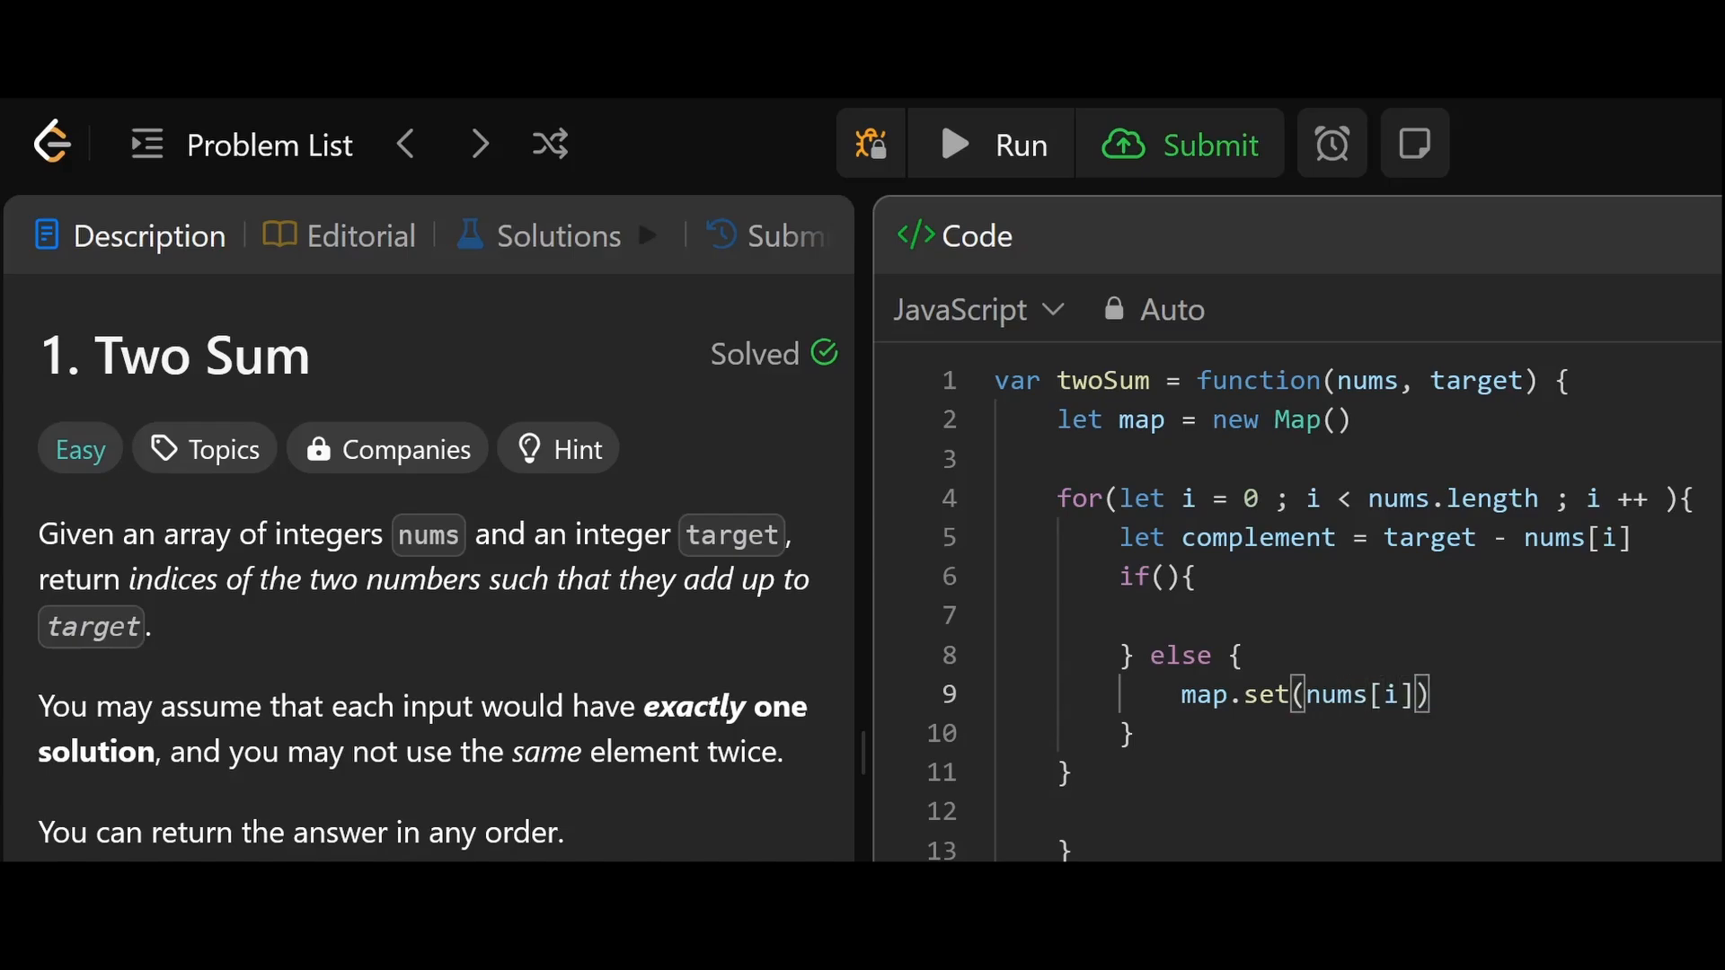
pyautogui.write(', i')
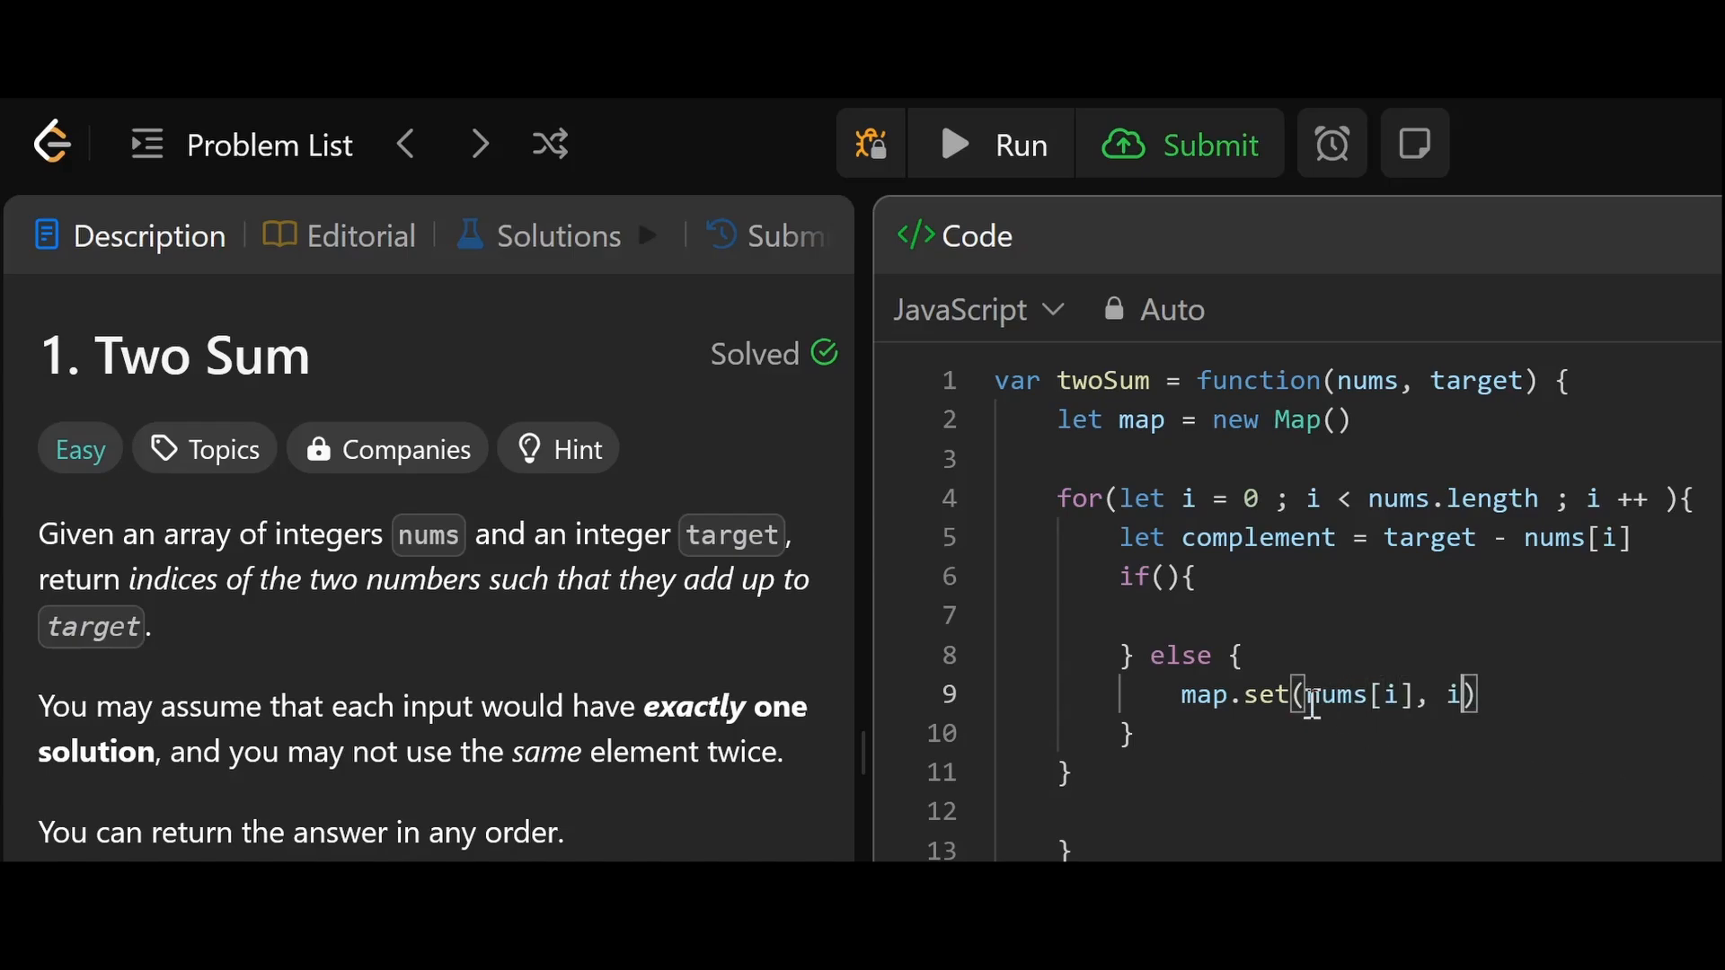
pyautogui.doubleClick(1358, 695)
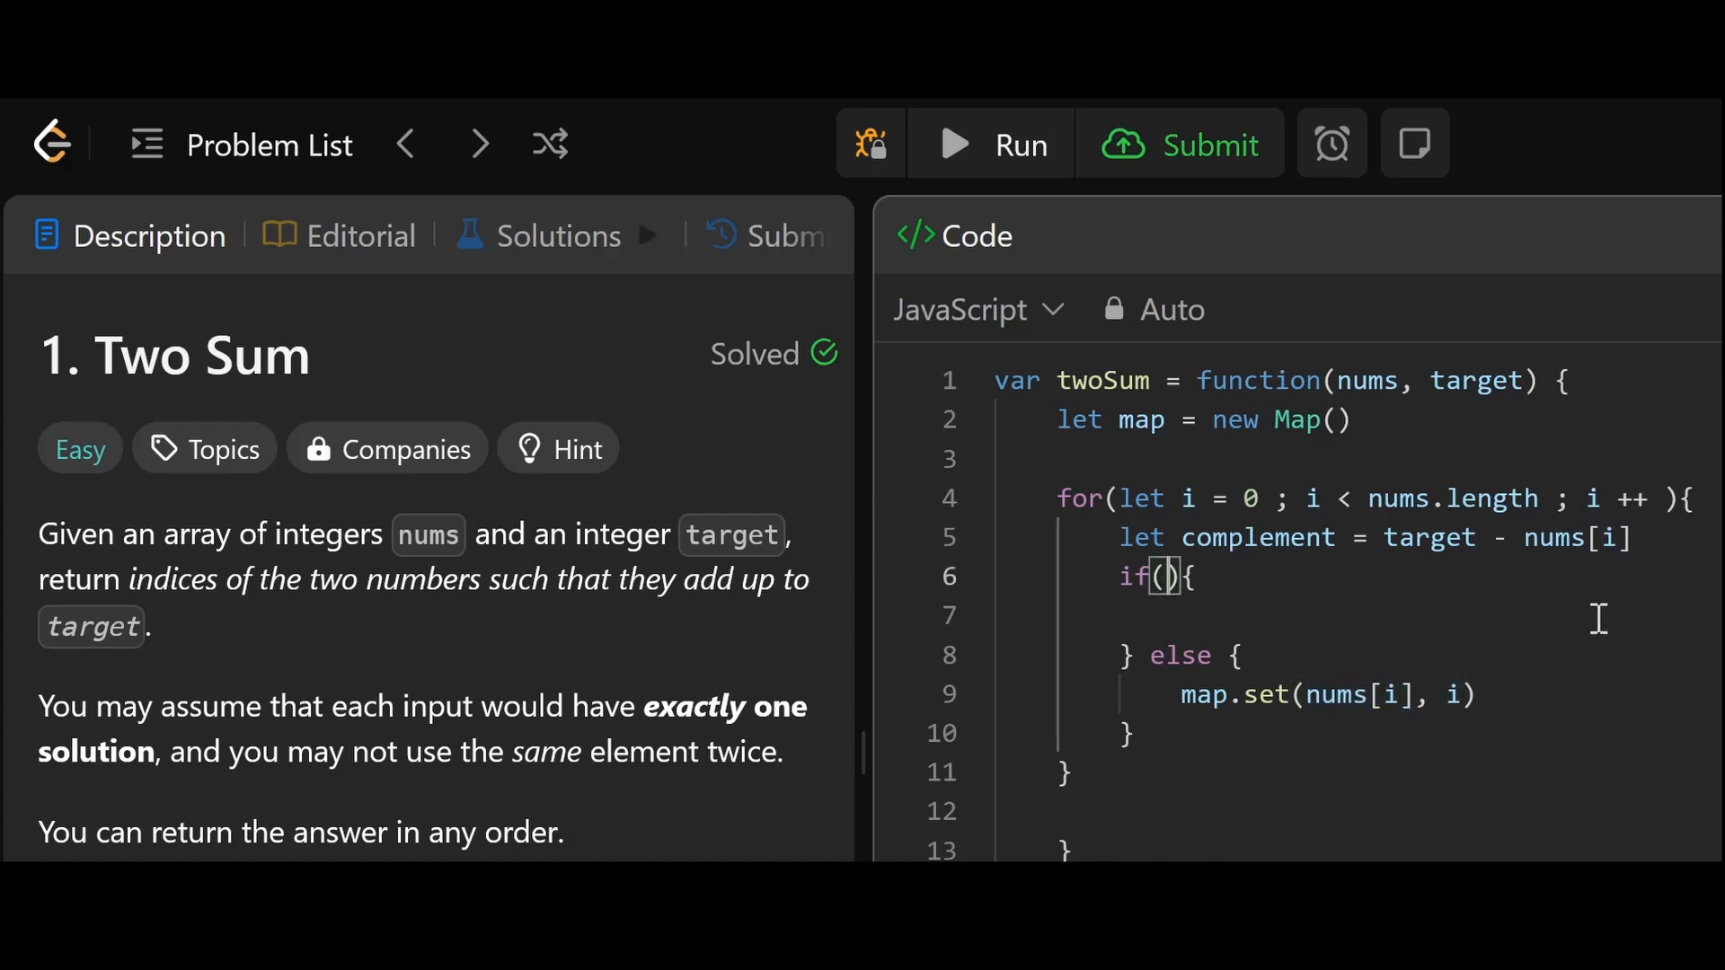
# Fill the if condition with map.has(complement) and begin a return on line 7.
pyautogui.write('ha')
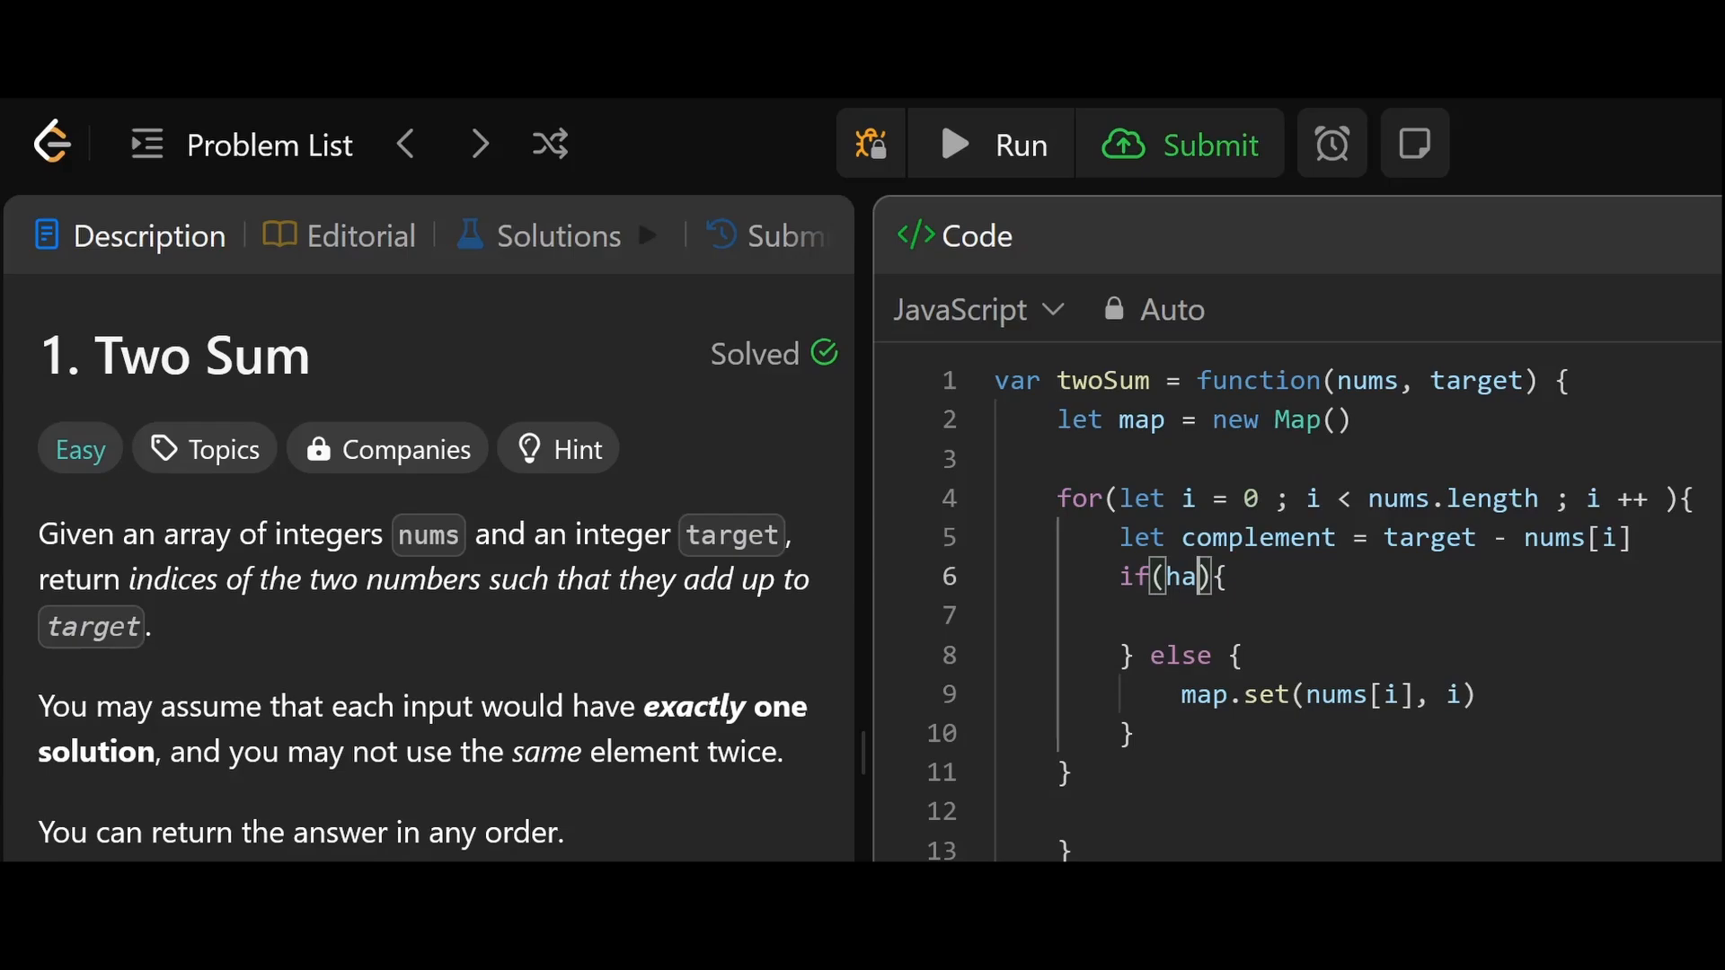
pyautogui.write('map.h')
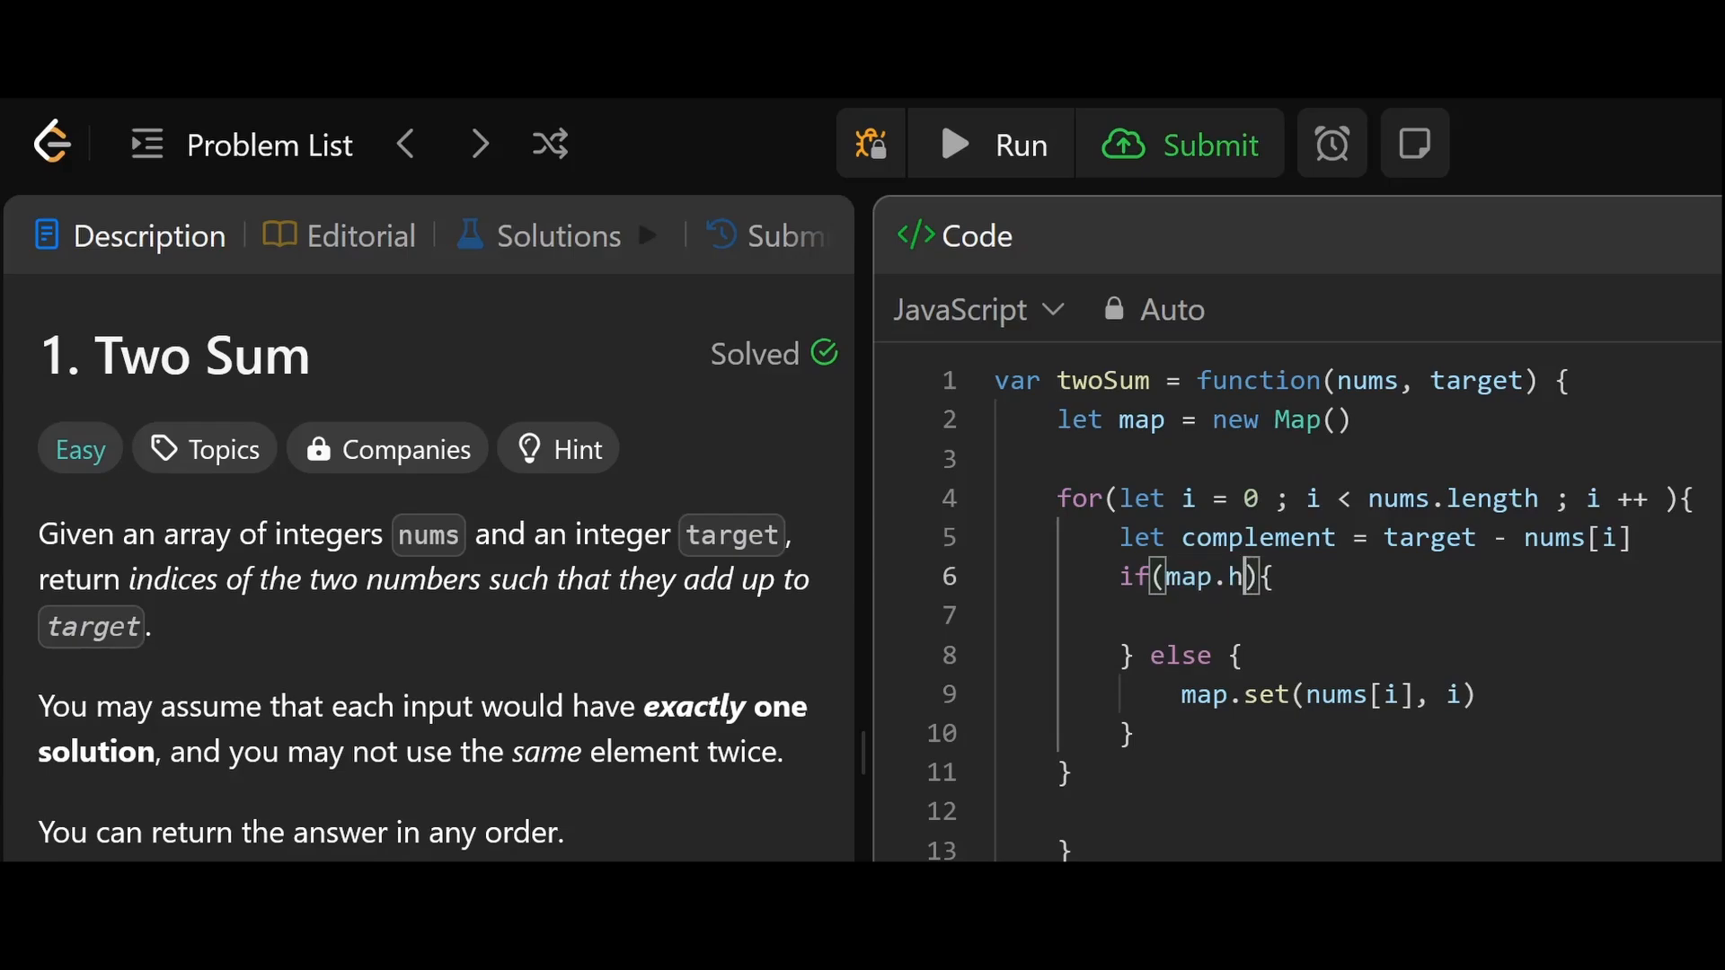
pyautogui.write('as()')
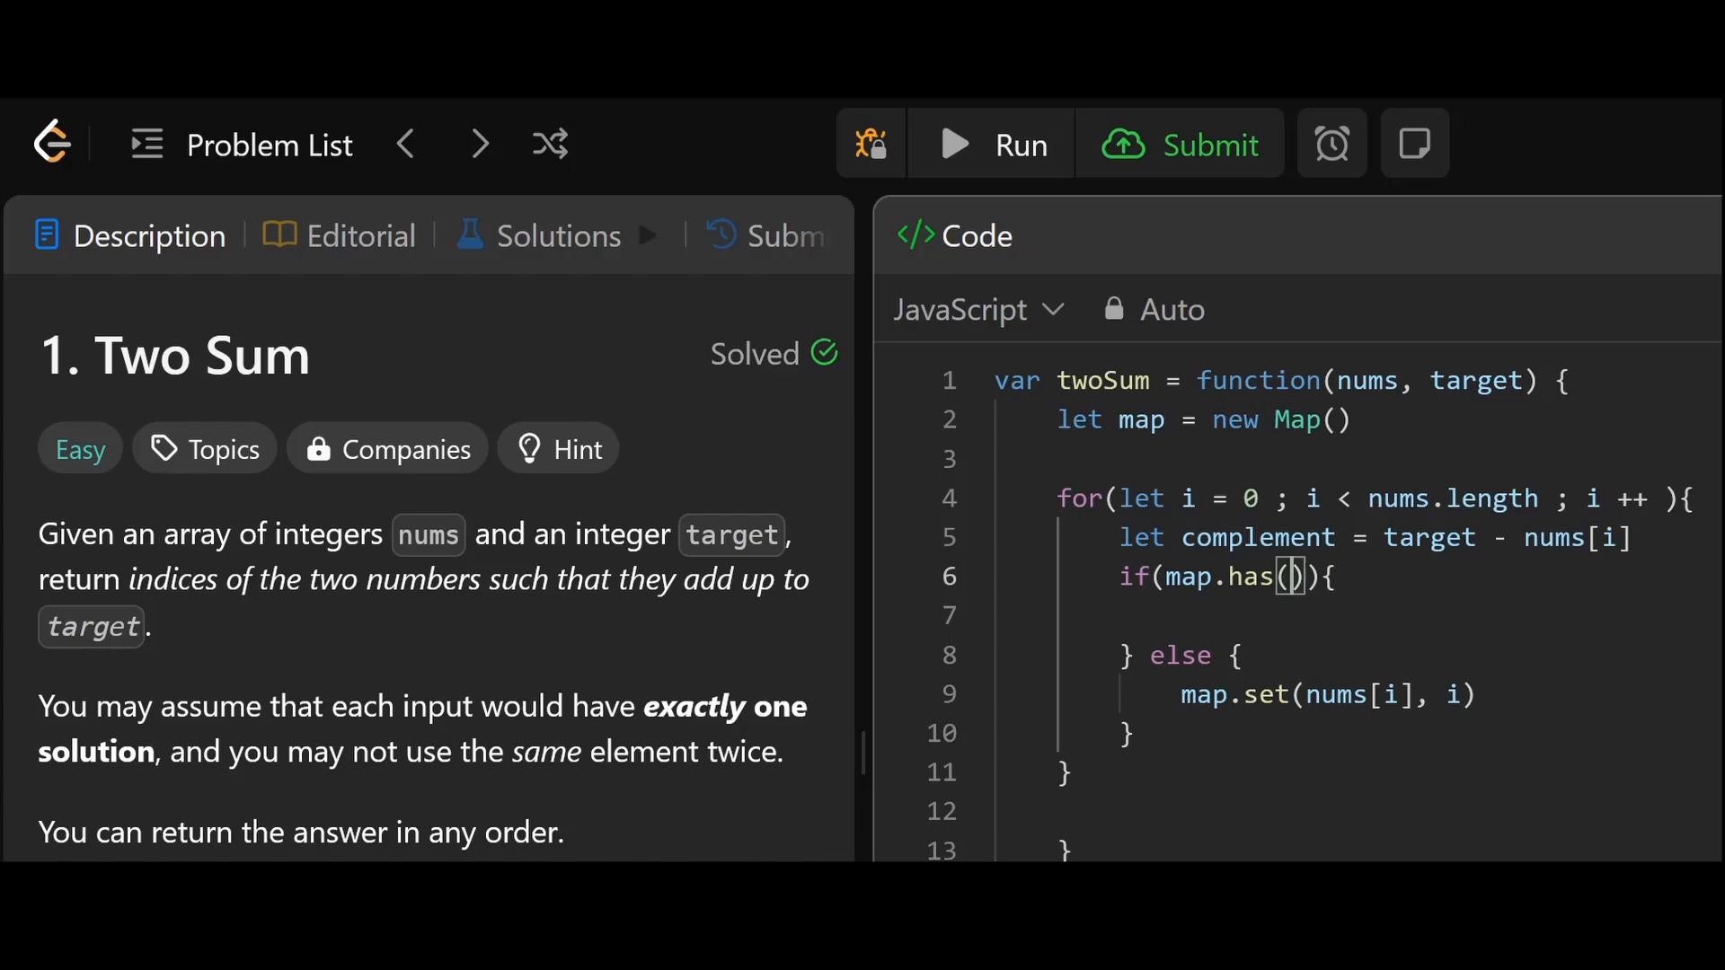
pyautogui.write('complement')
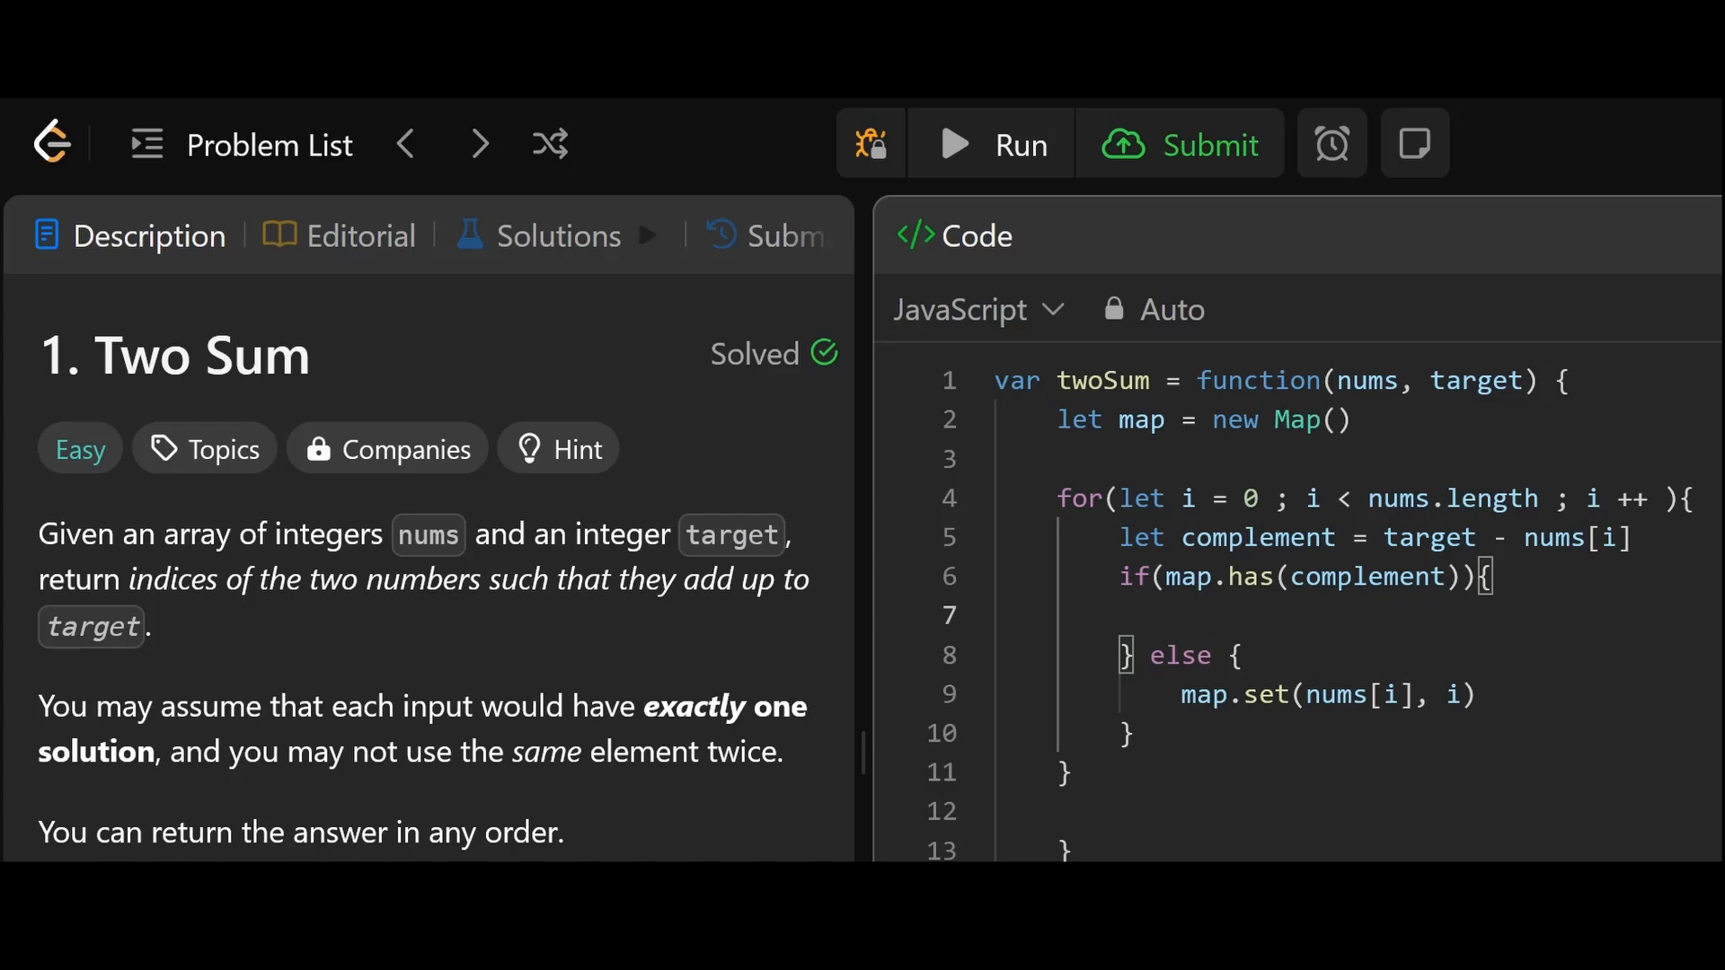
pyautogui.write('reteurn')
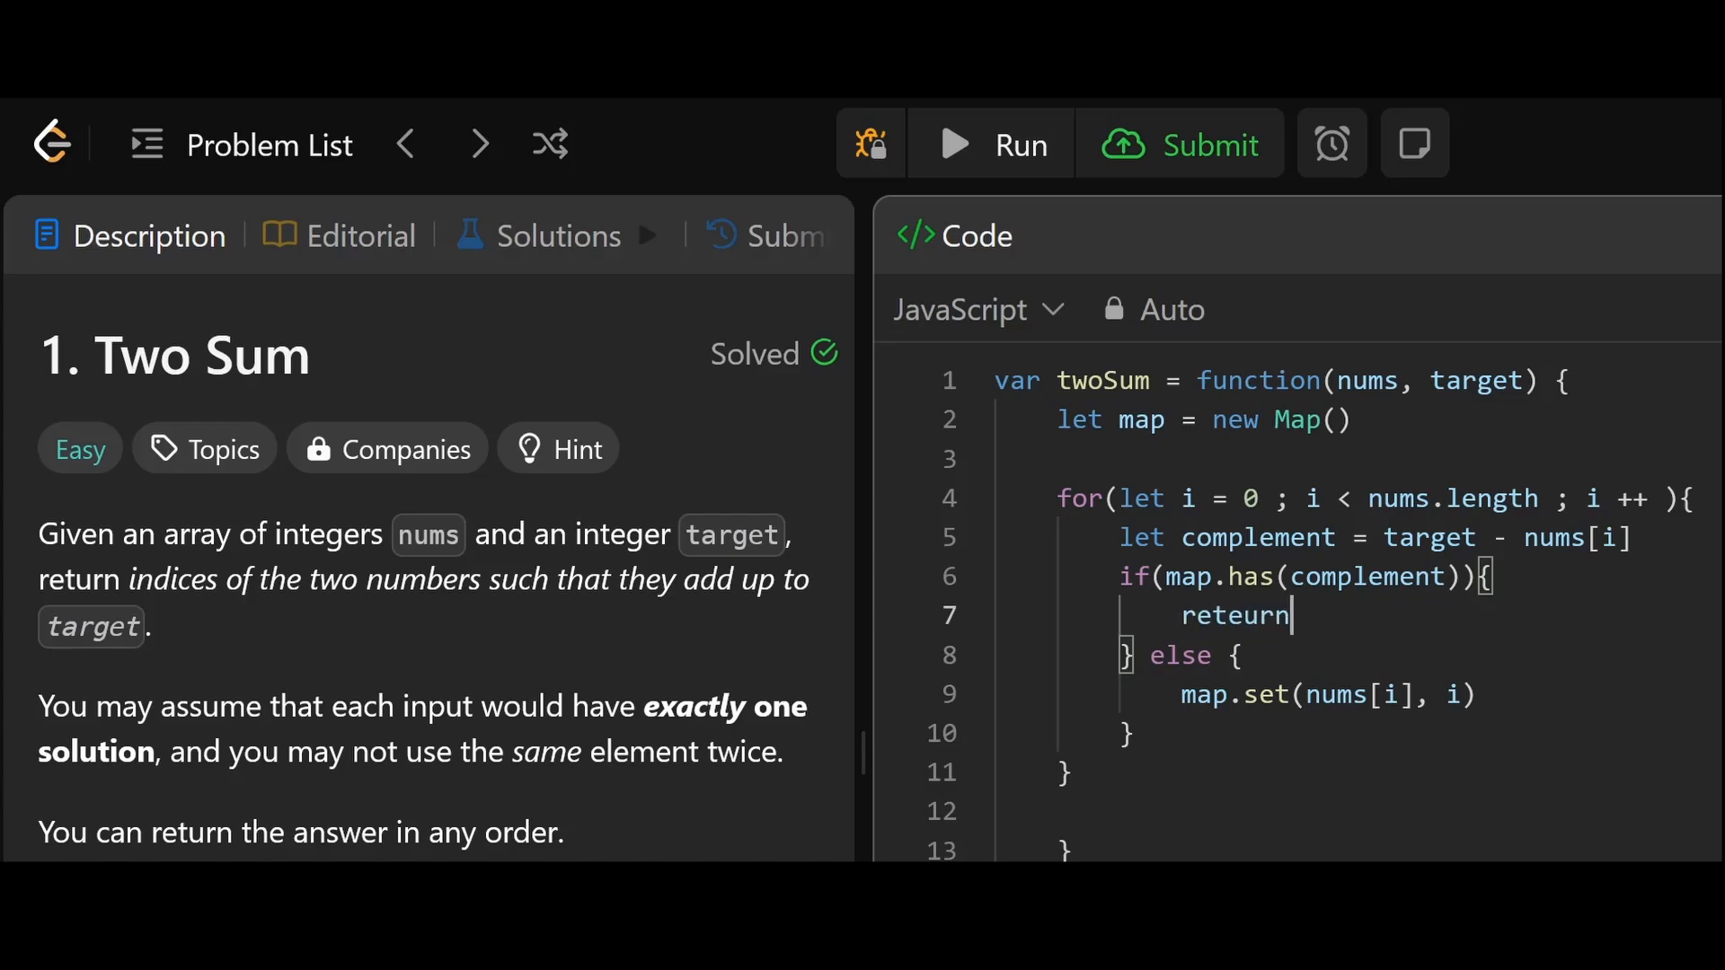
# Fix the return typo, finish it as return [map.get(complement), i], and submit.
pyautogui.press('Backspace')
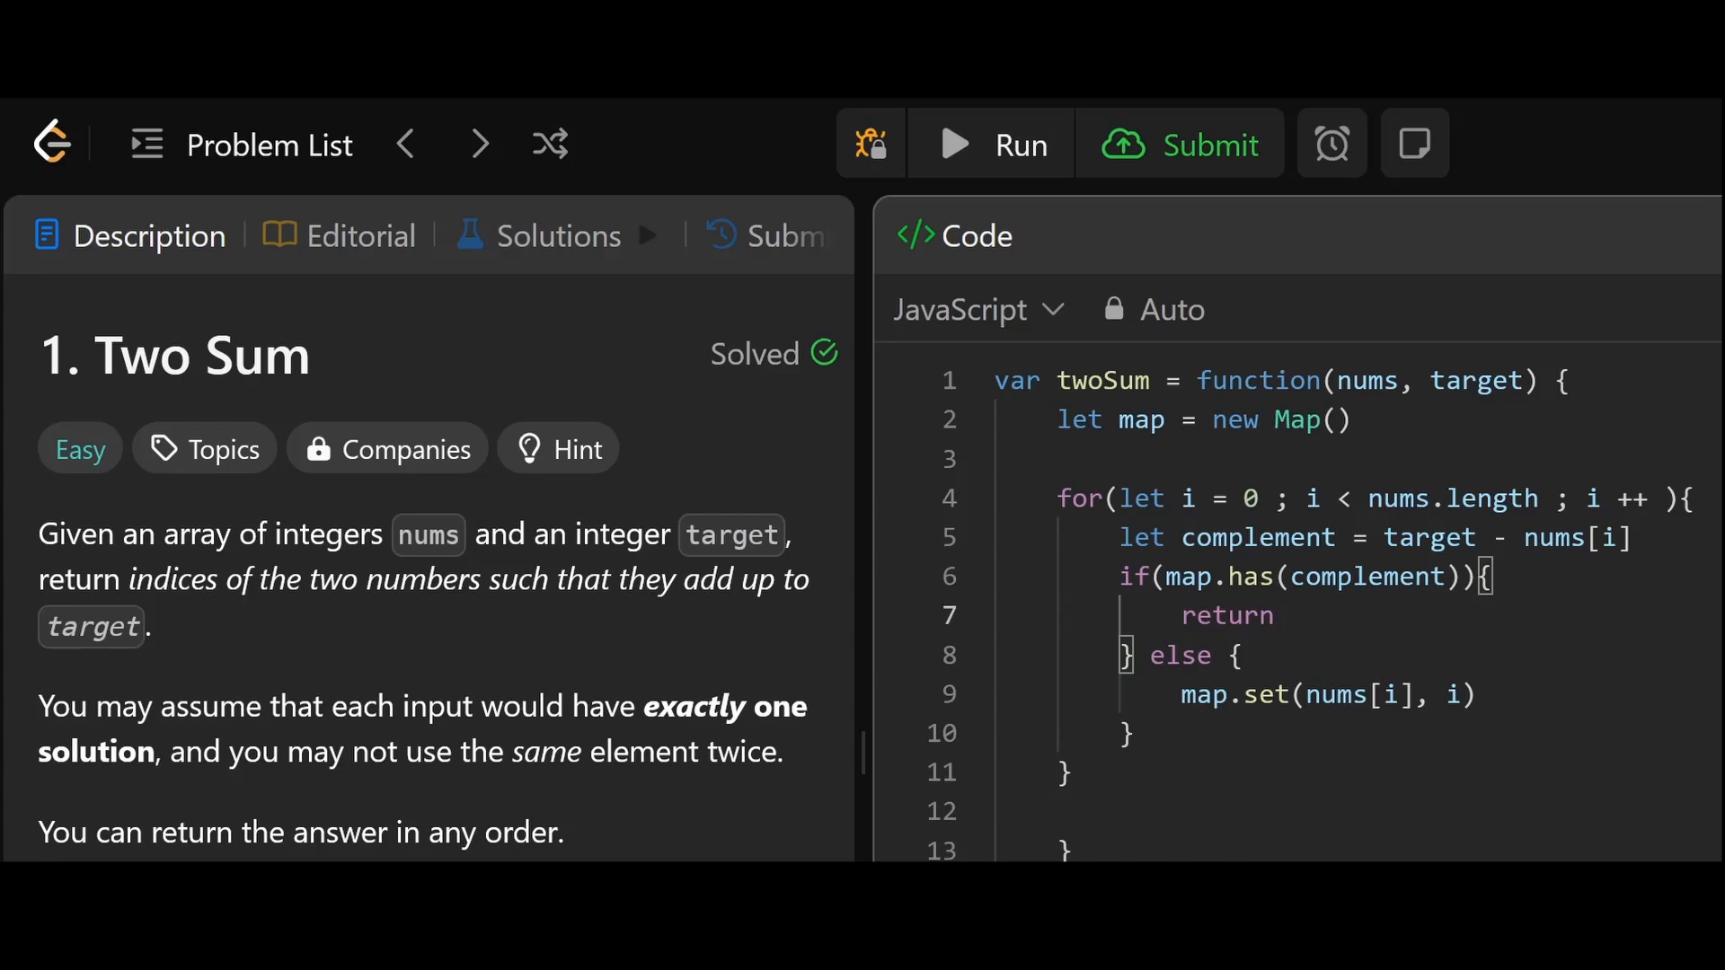
pyautogui.write('[]')
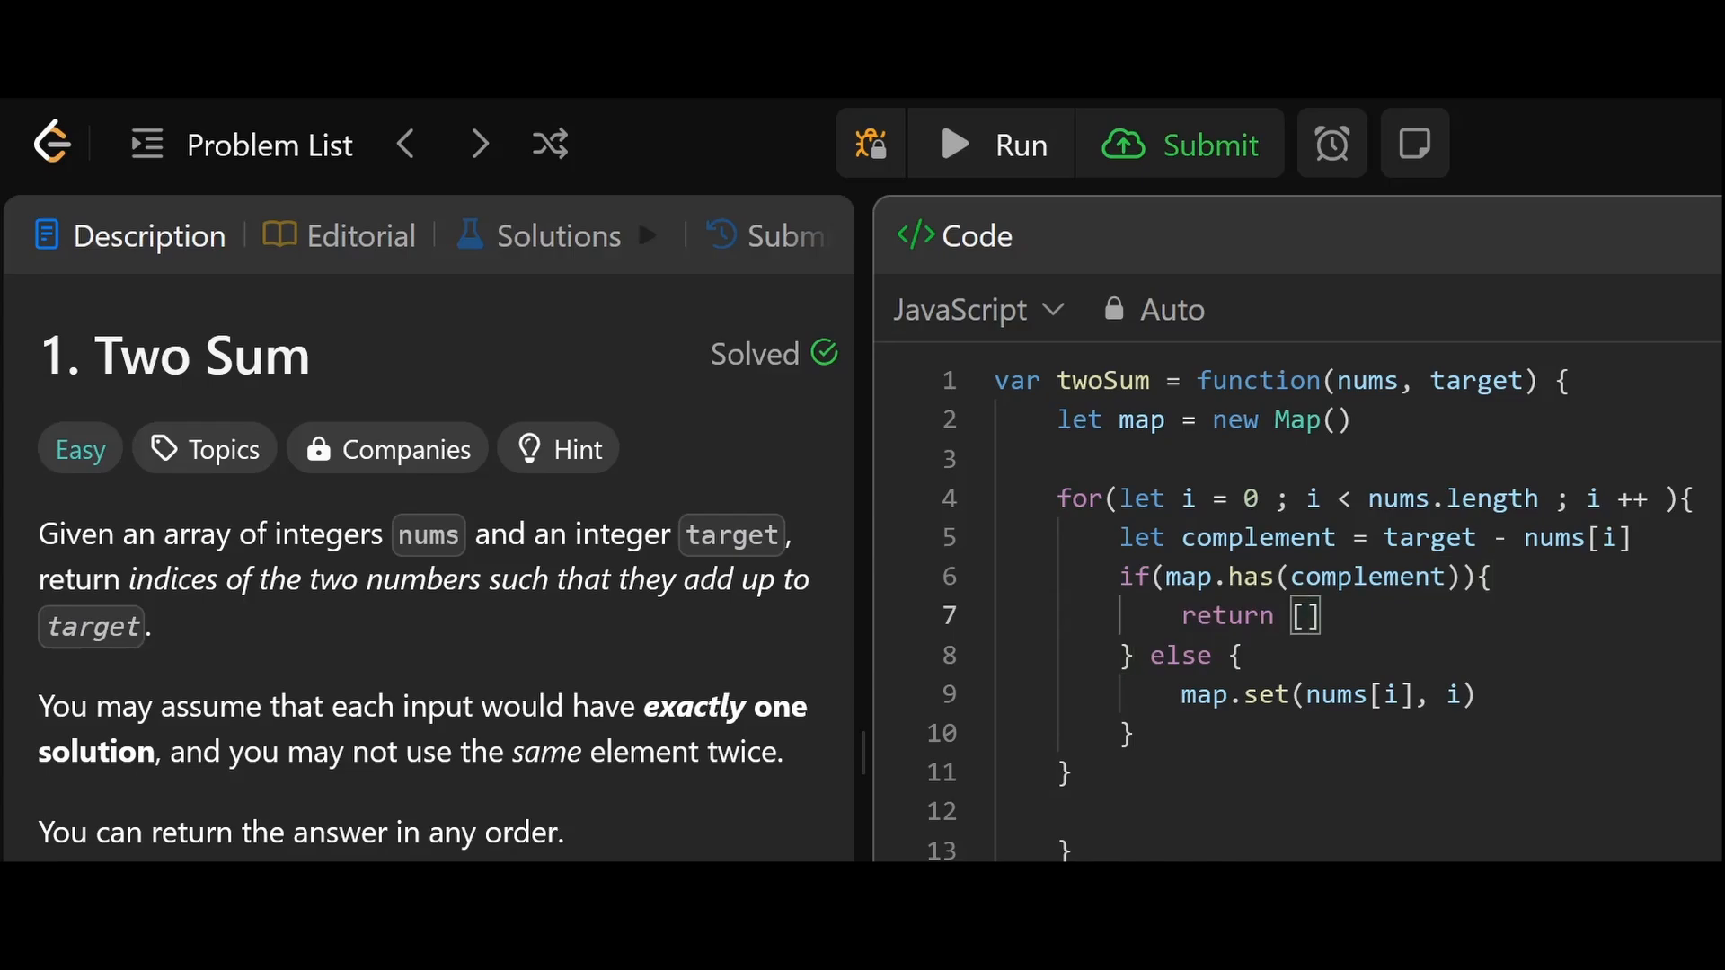
pyautogui.write('map.')
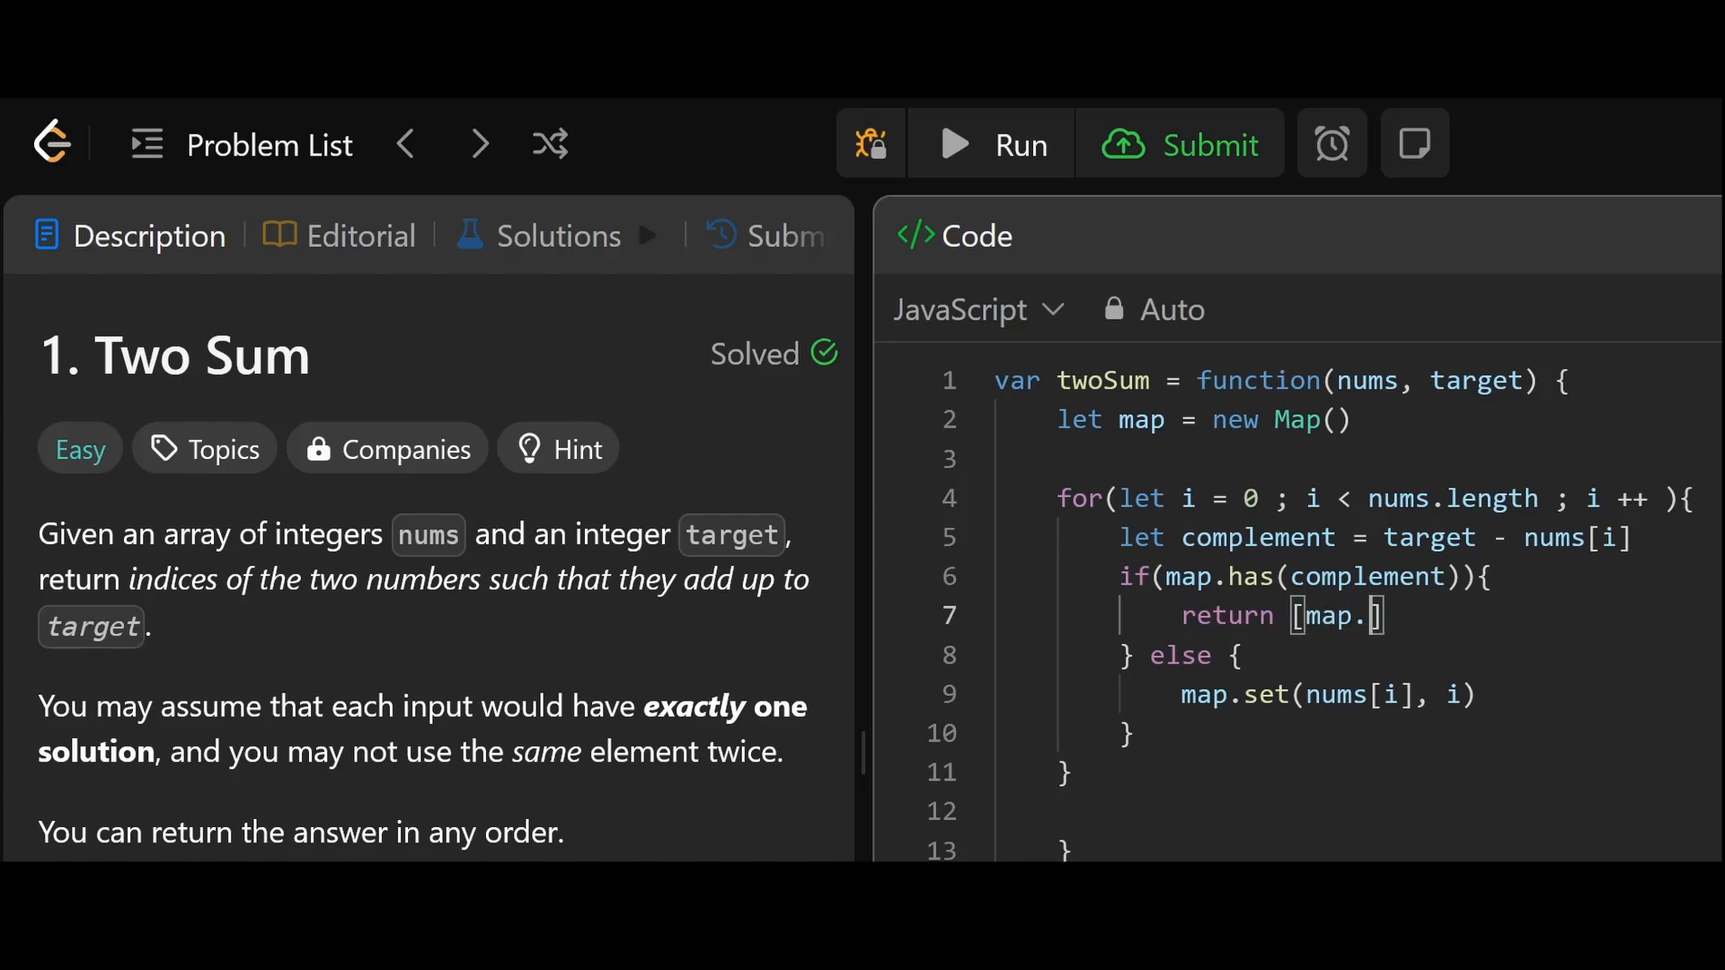
pyautogui.write('get()')
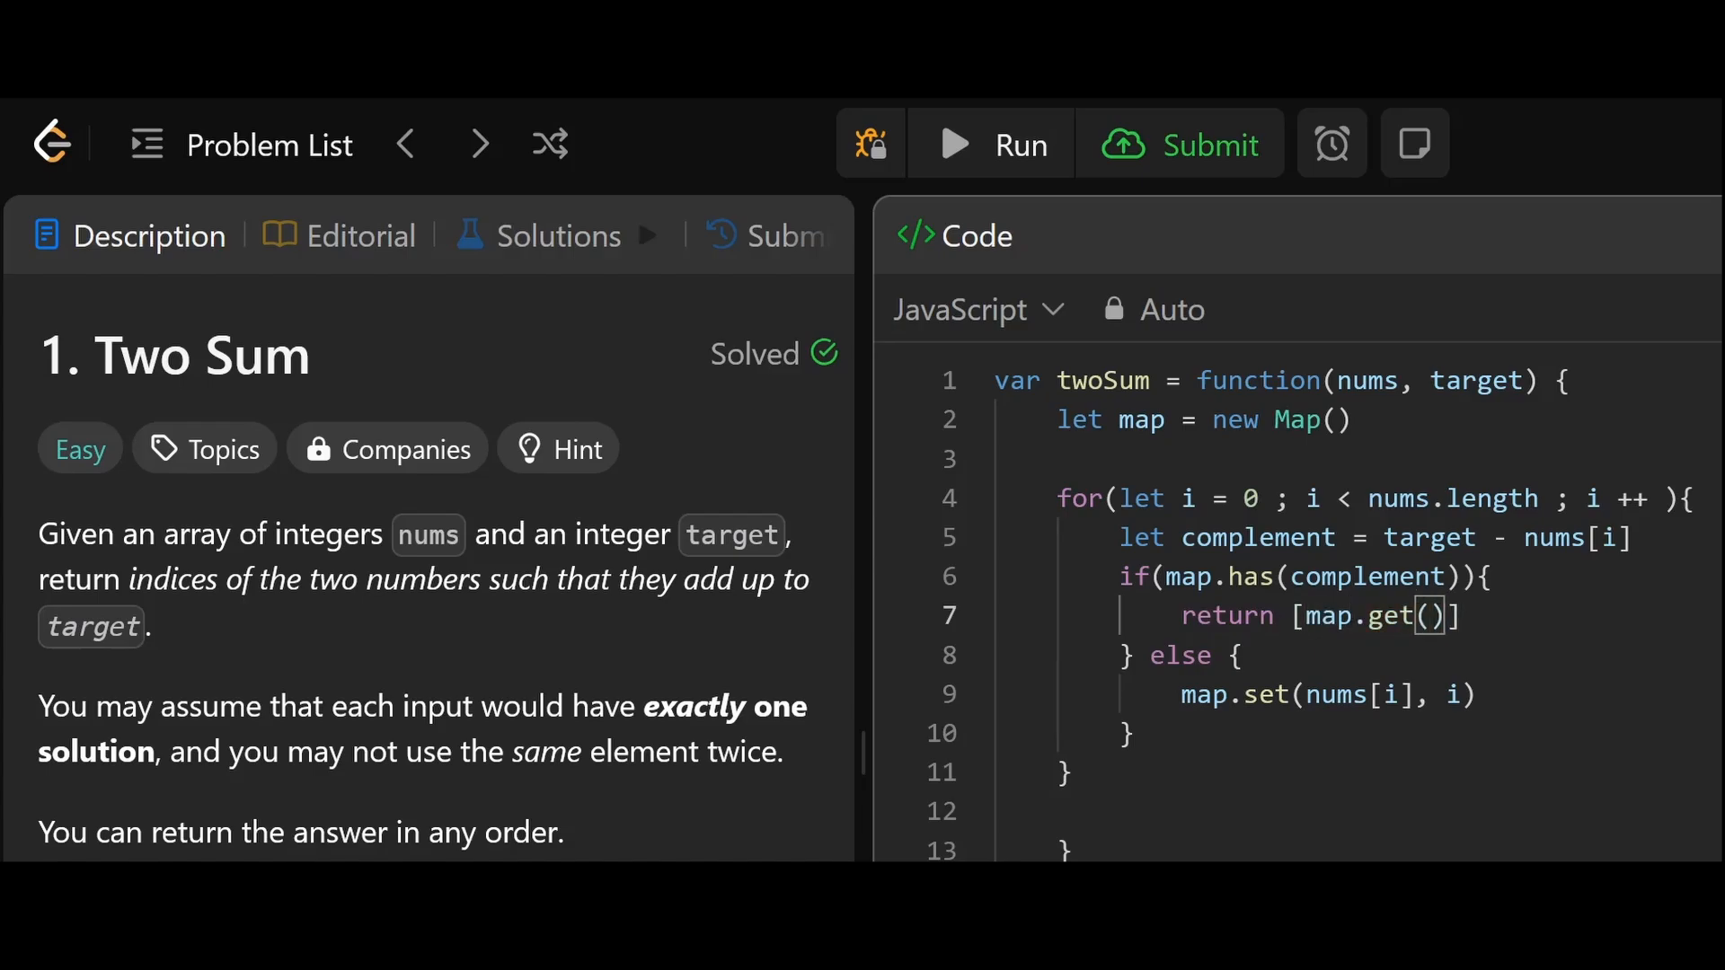
pyautogui.write('com')
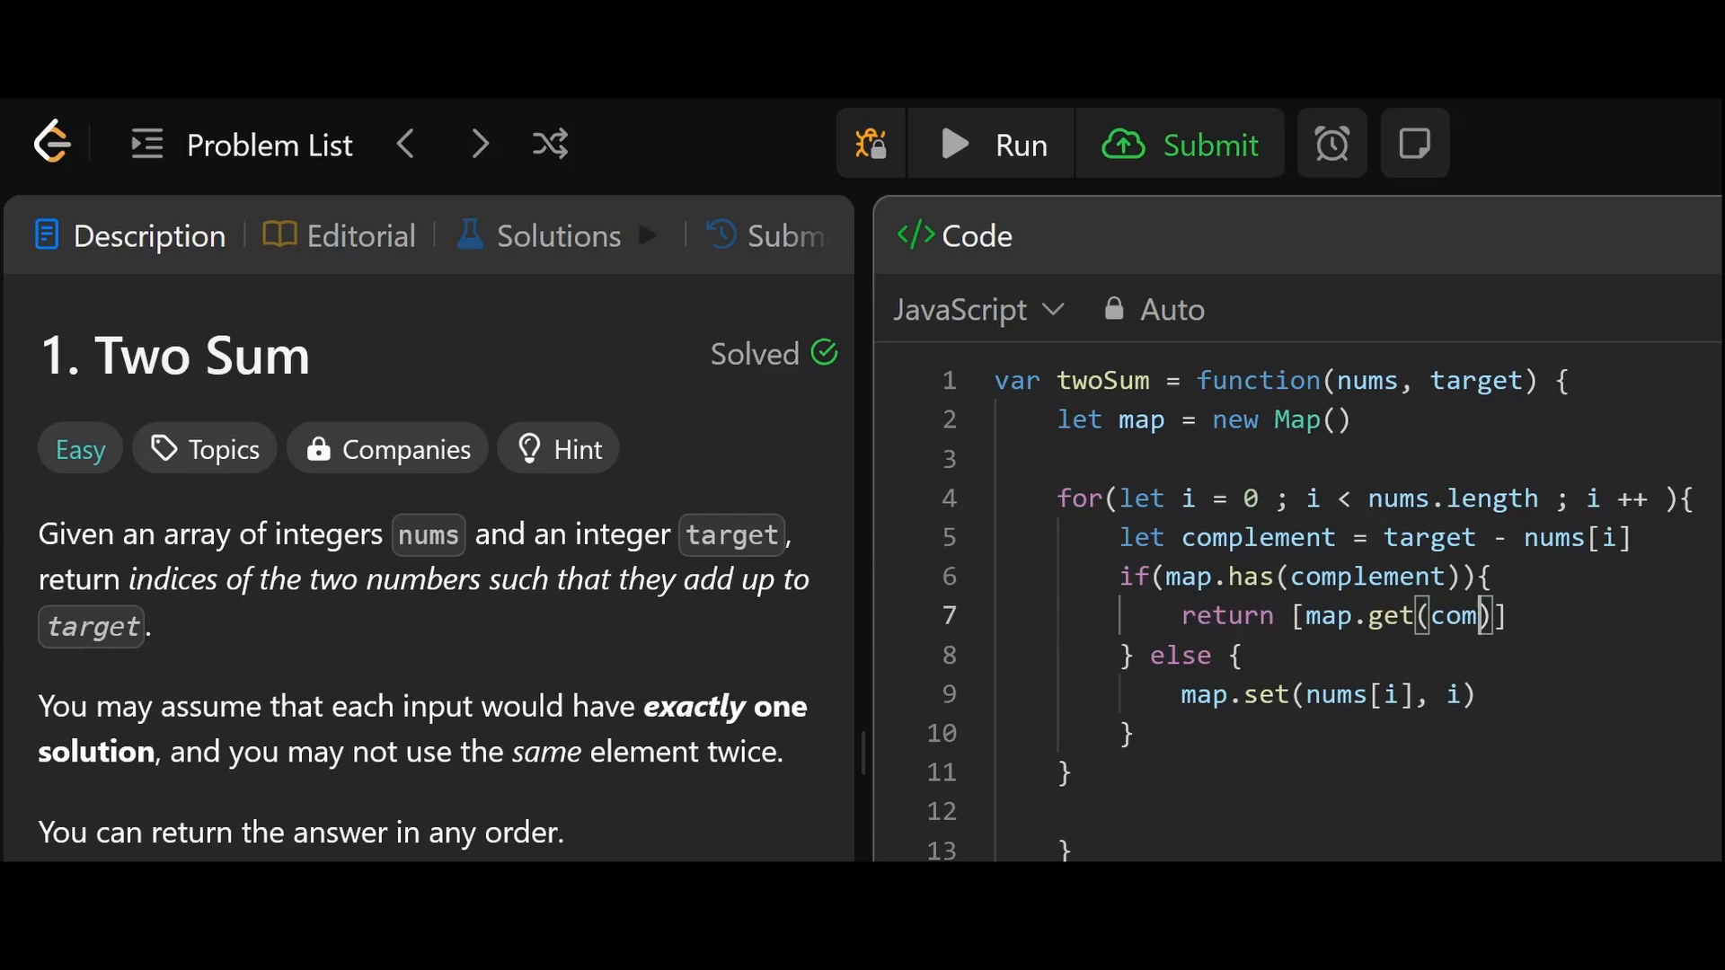
pyautogui.write('plement')
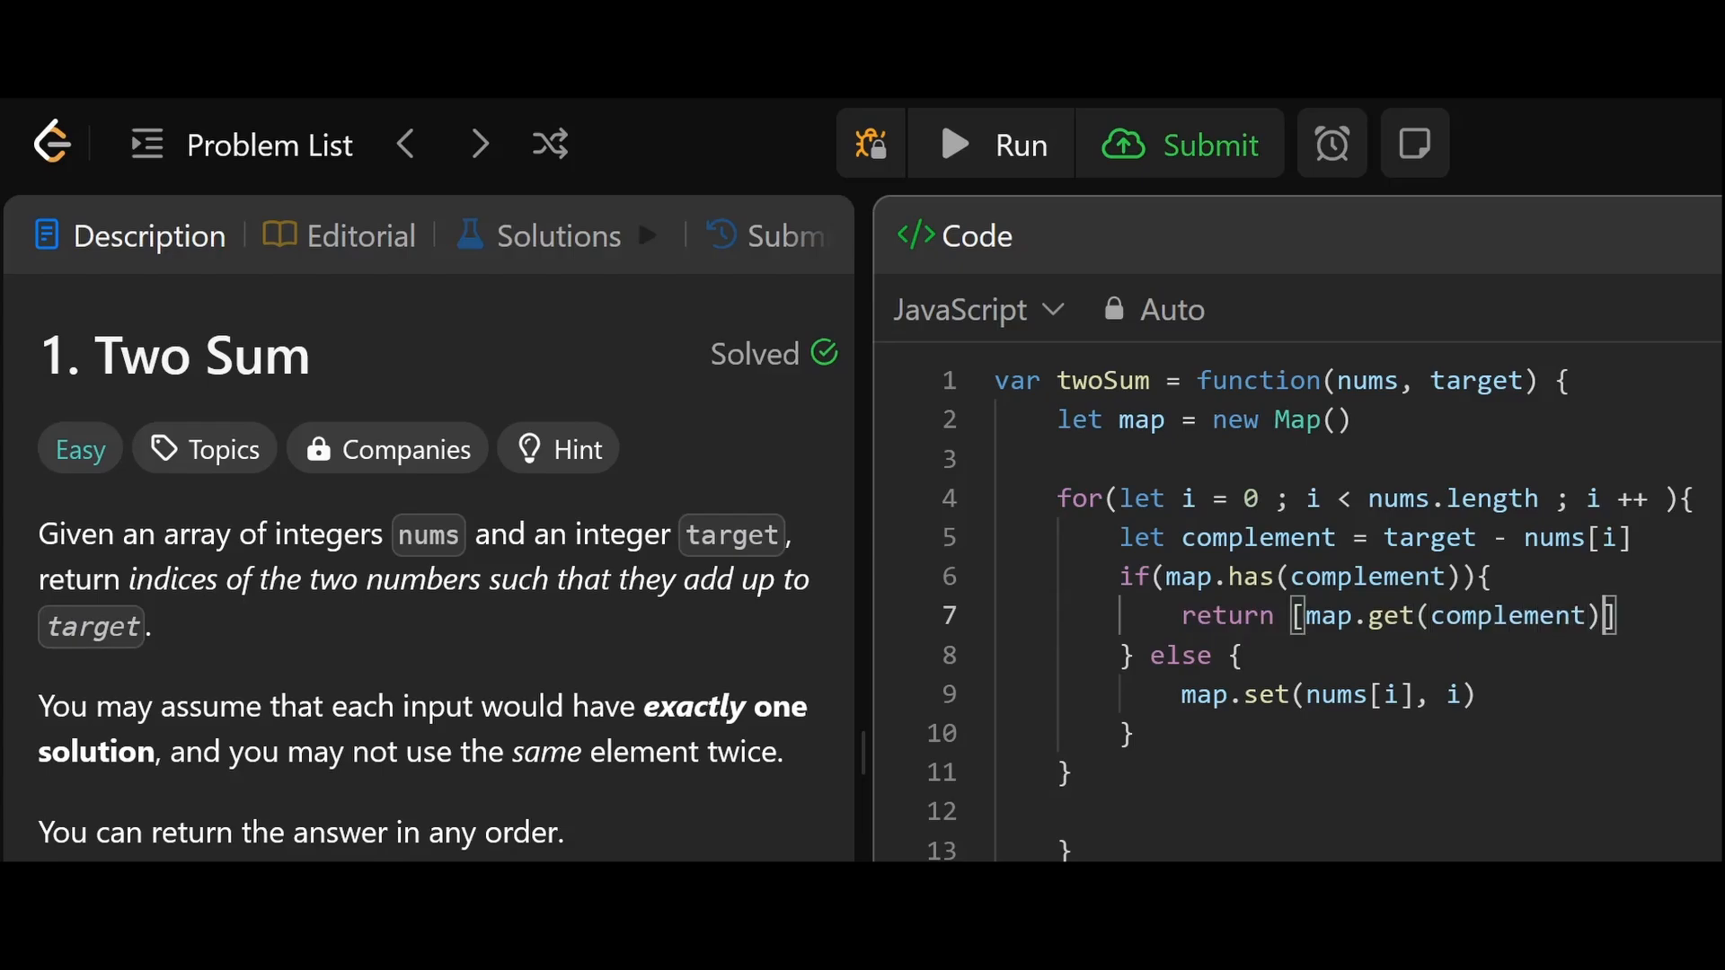
pyautogui.write(',')
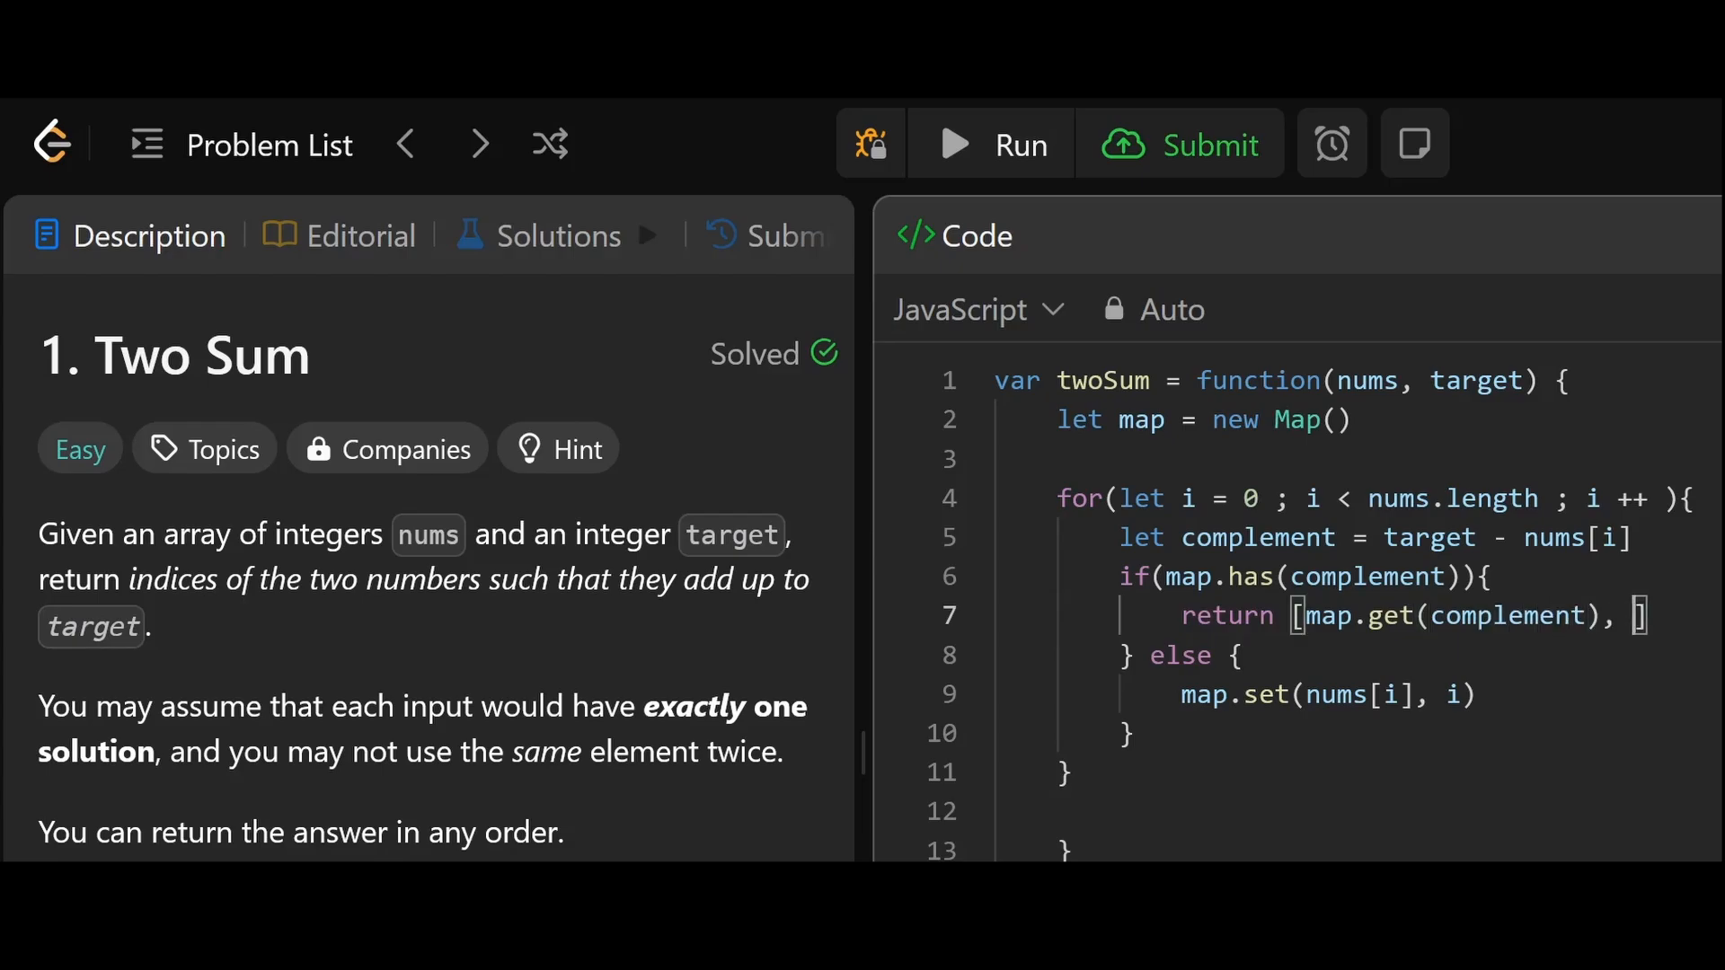
pyautogui.write('i')
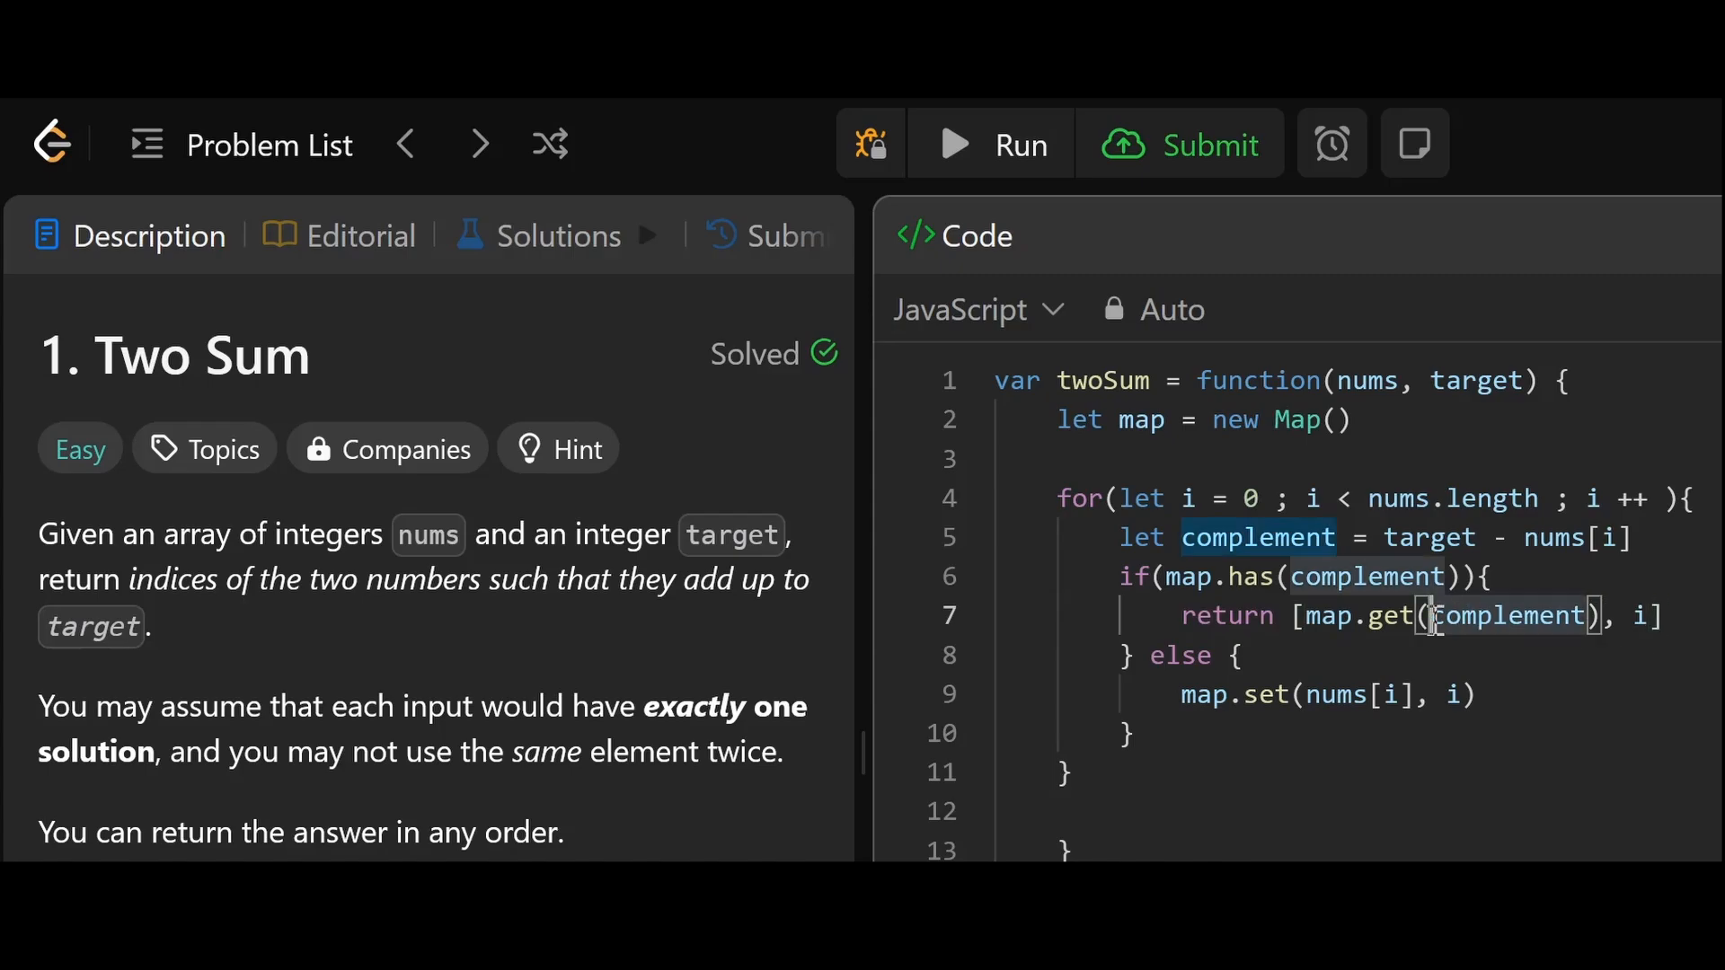
pyautogui.doubleClick(1513, 617)
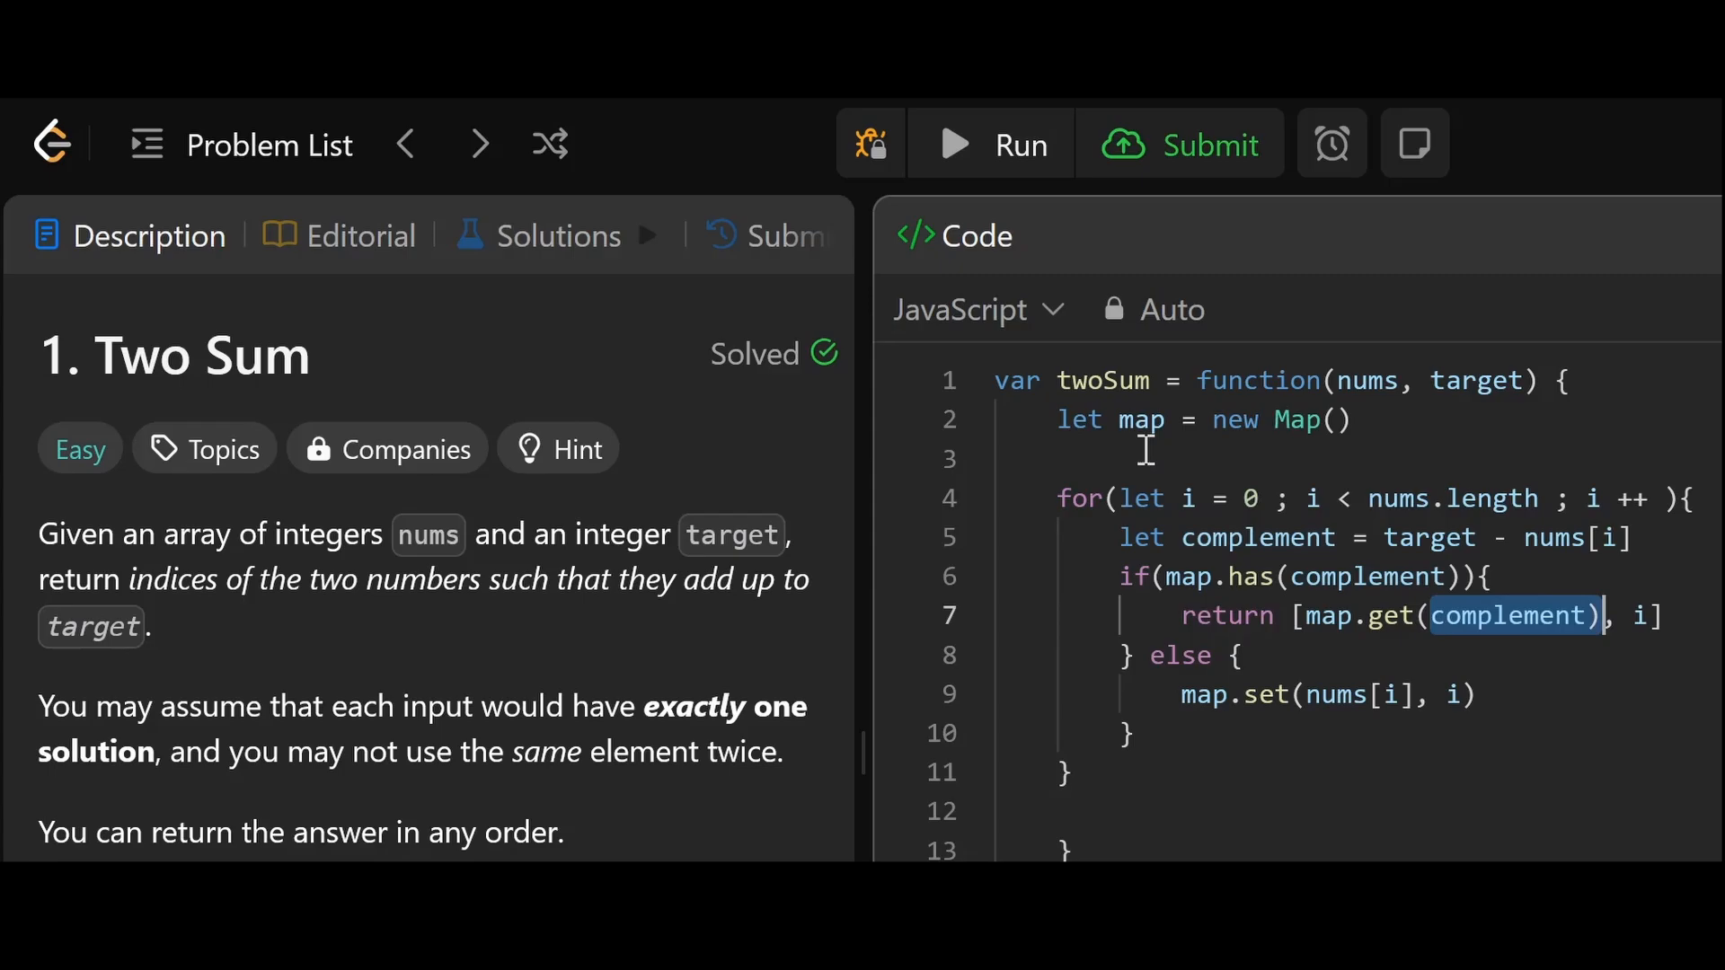
pyautogui.click(1180, 143)
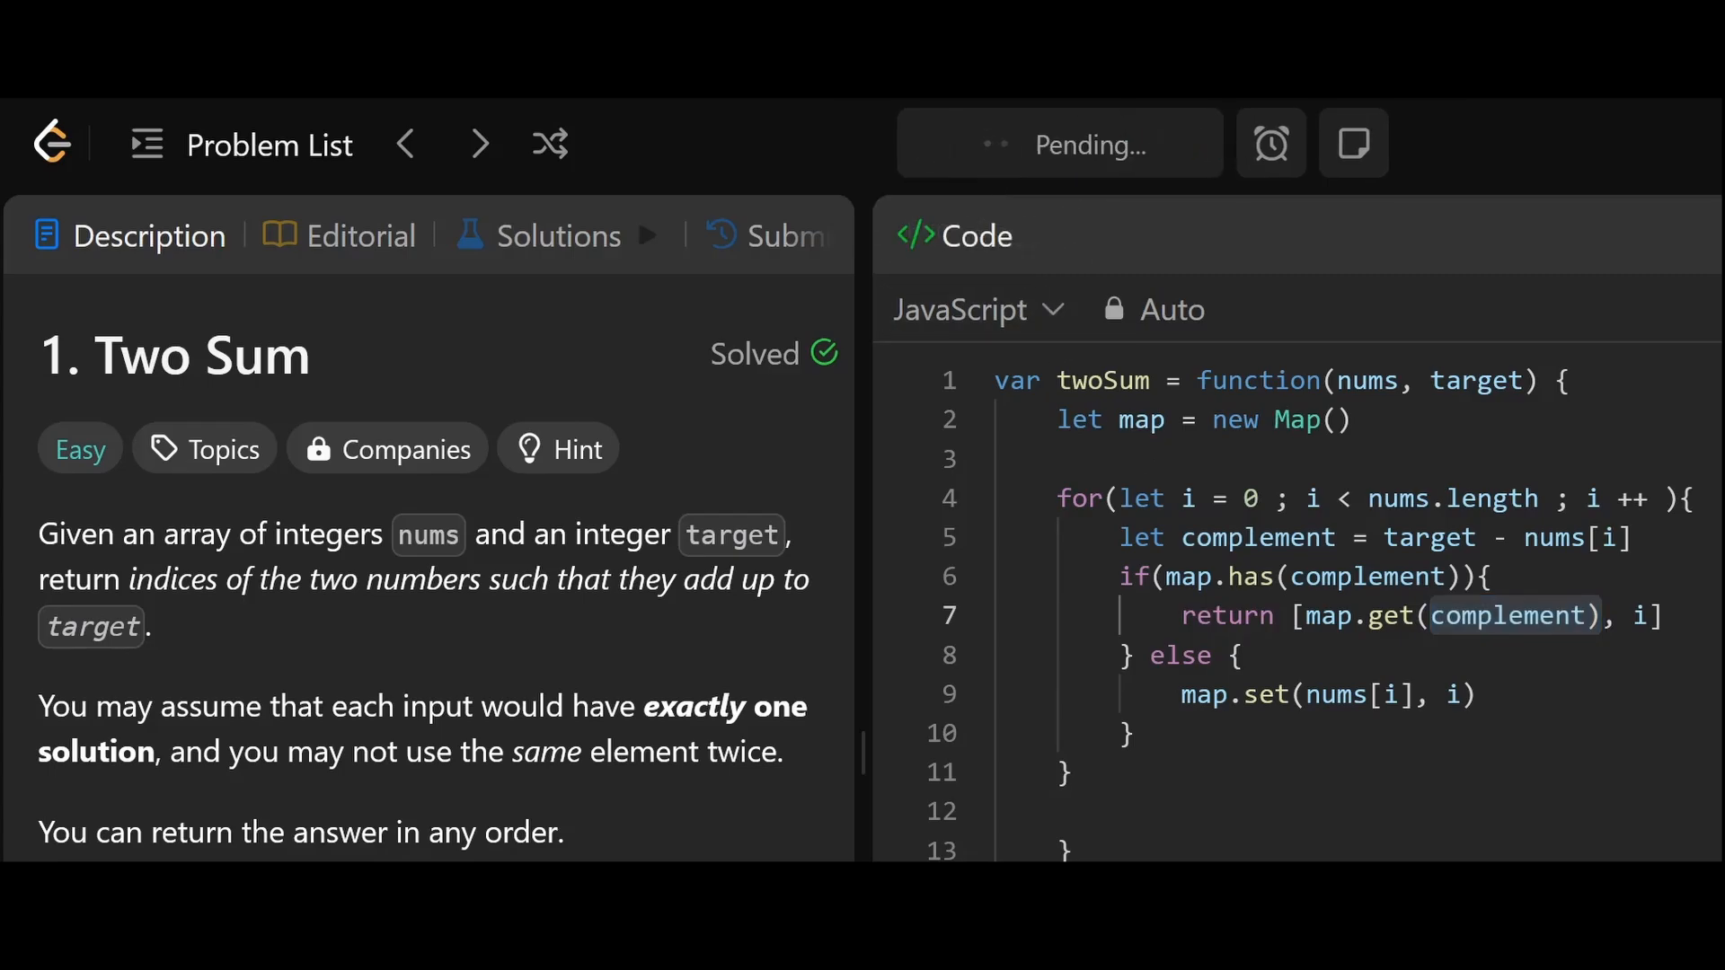